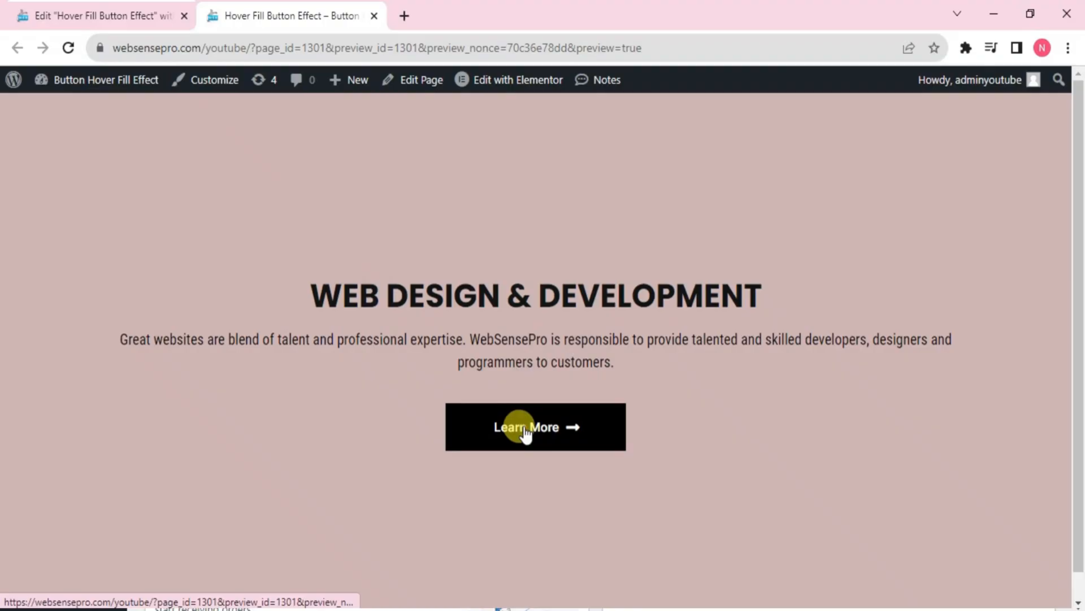
pyautogui.moveTo(561, 427)
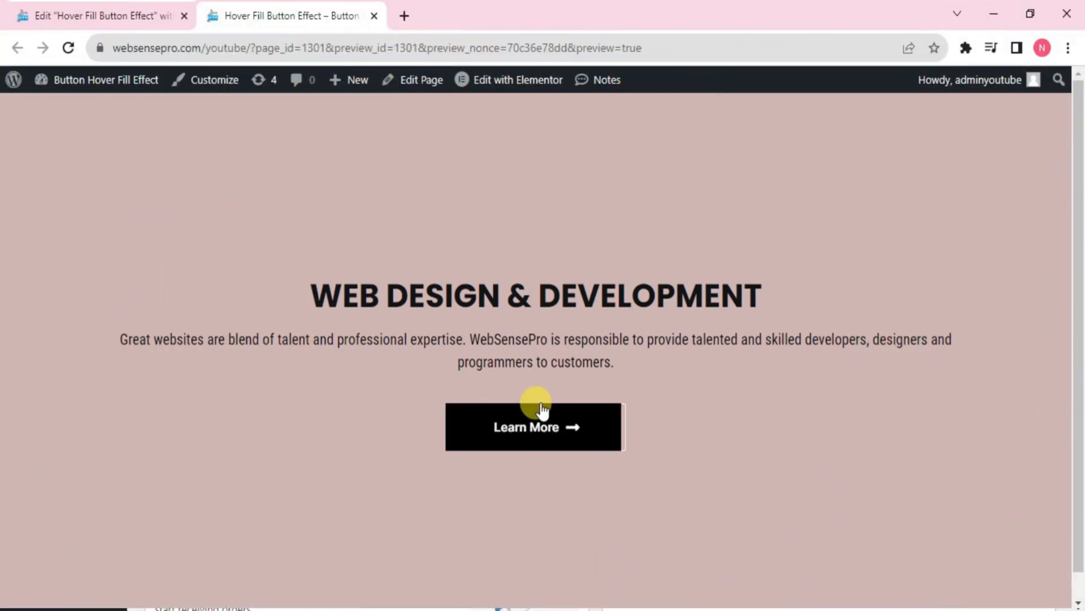
pyautogui.moveTo(550, 429)
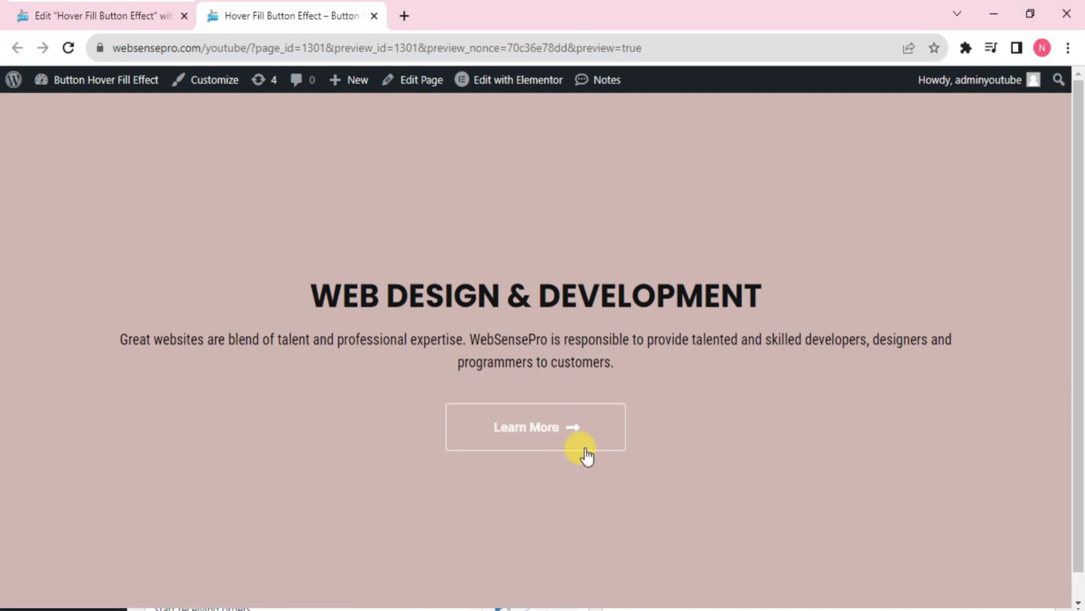
pyautogui.moveTo(650, 526)
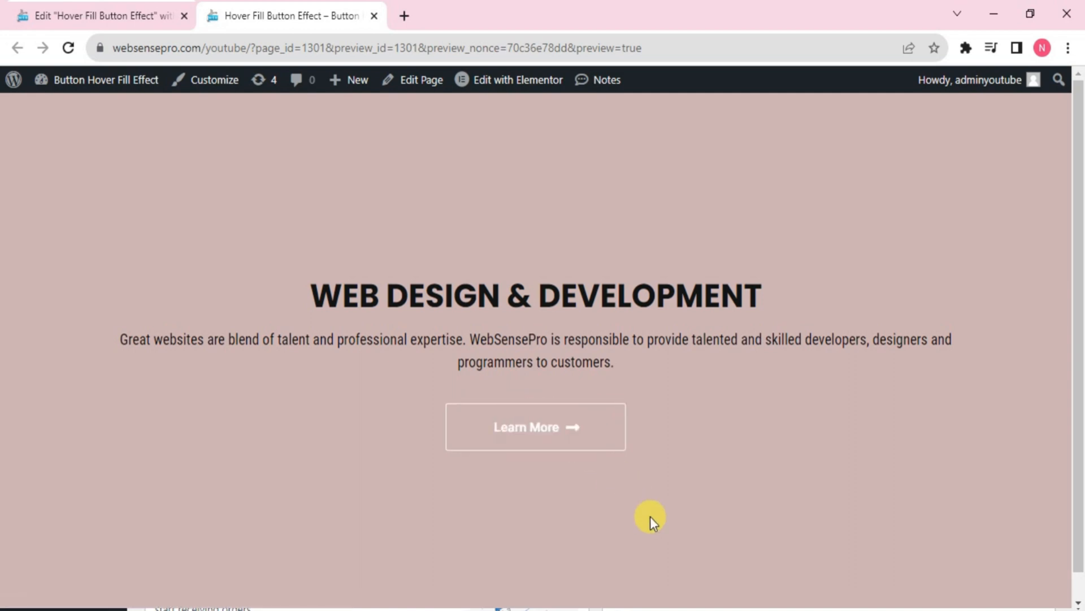
pyautogui.moveTo(528, 441)
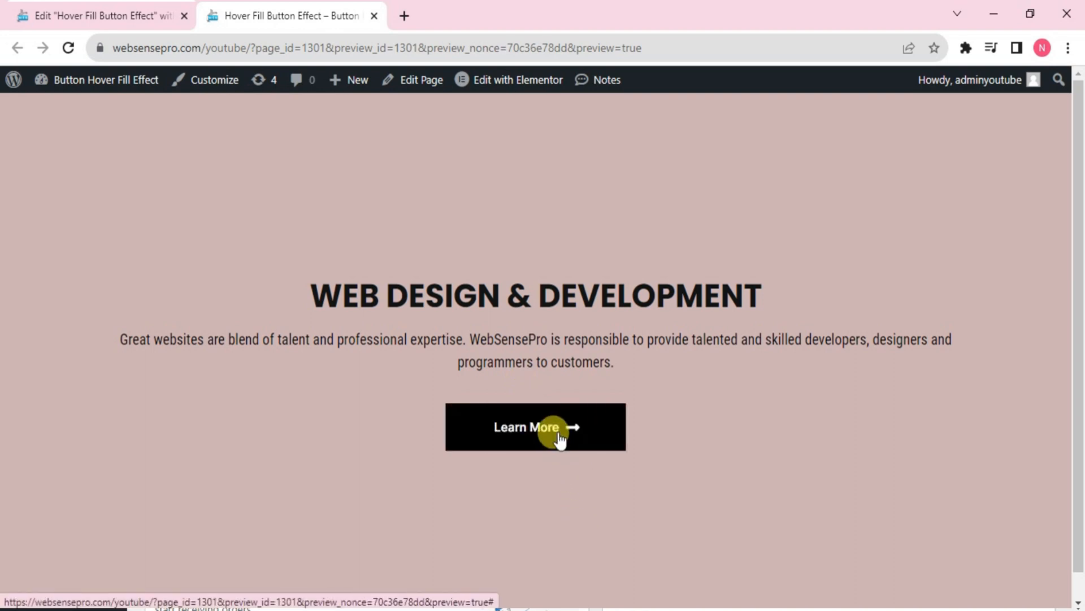
pyautogui.moveTo(635, 505)
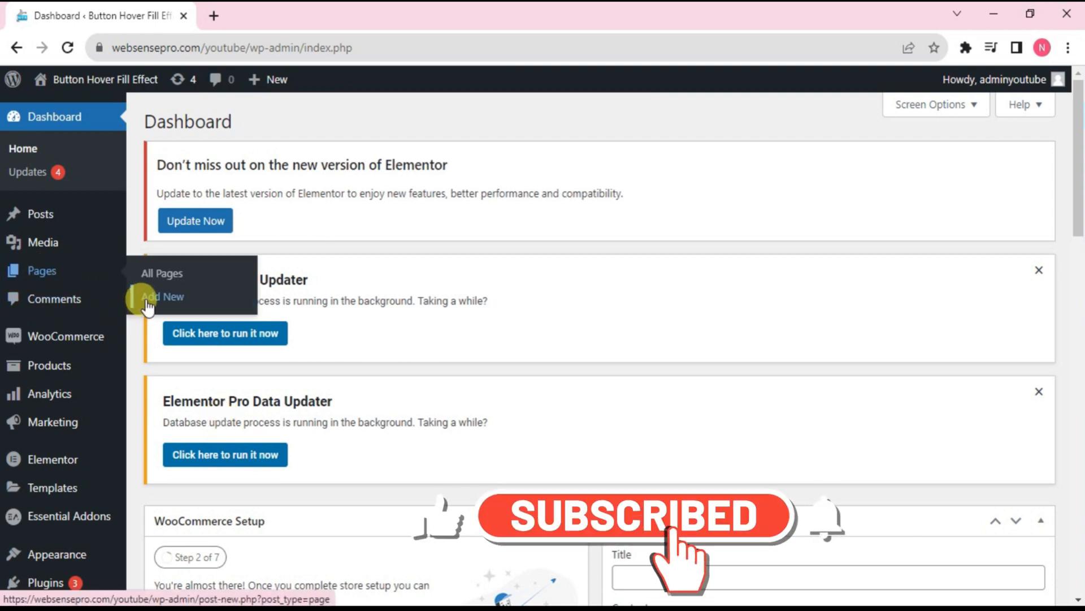
# Create a new page 'Hover Fill Button Effect' and launch it in Elementor
pyautogui.click(162, 296)
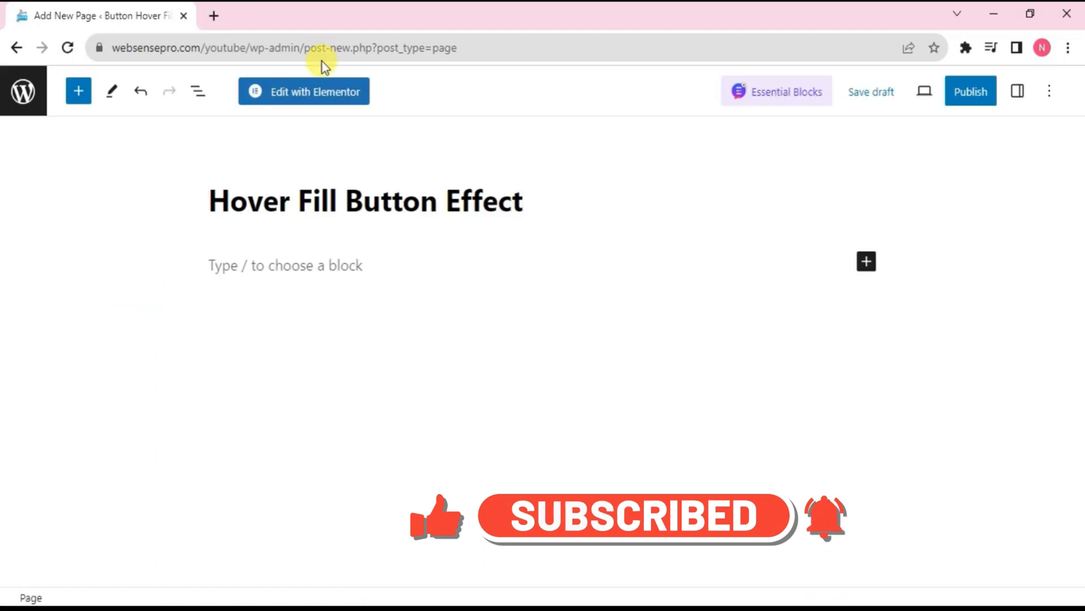
pyautogui.click(304, 90)
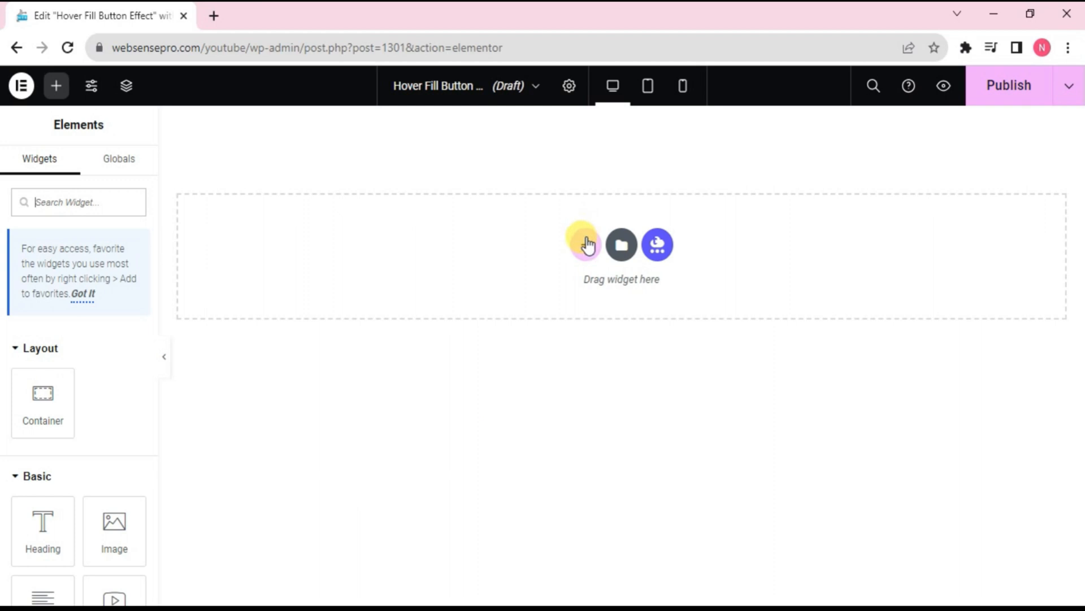
# Add a single-column flexbox container with minimum height 100 vh
pyautogui.click(585, 244)
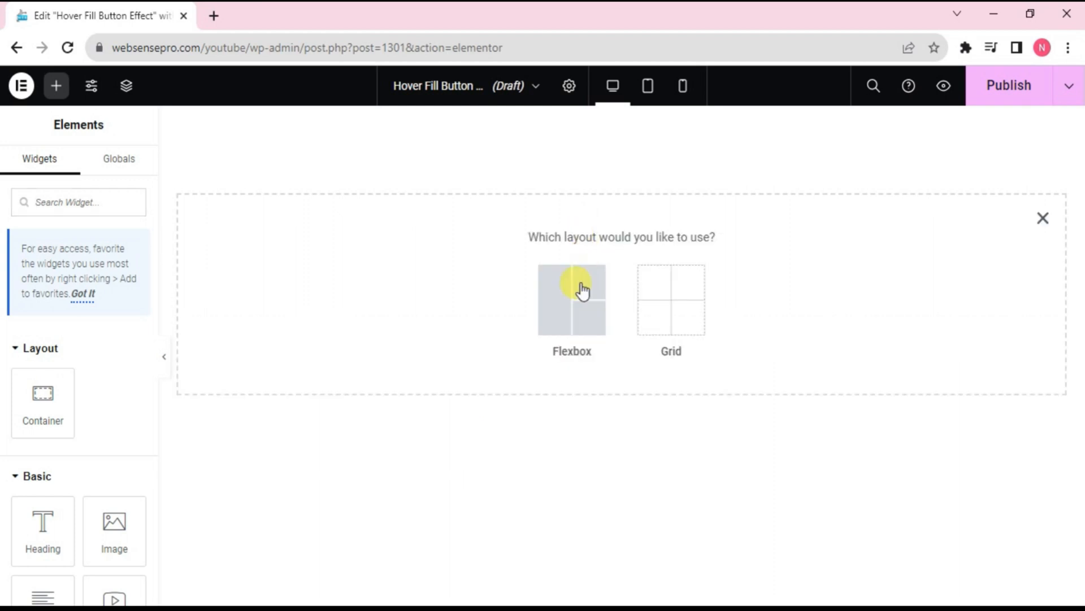
pyautogui.click(571, 299)
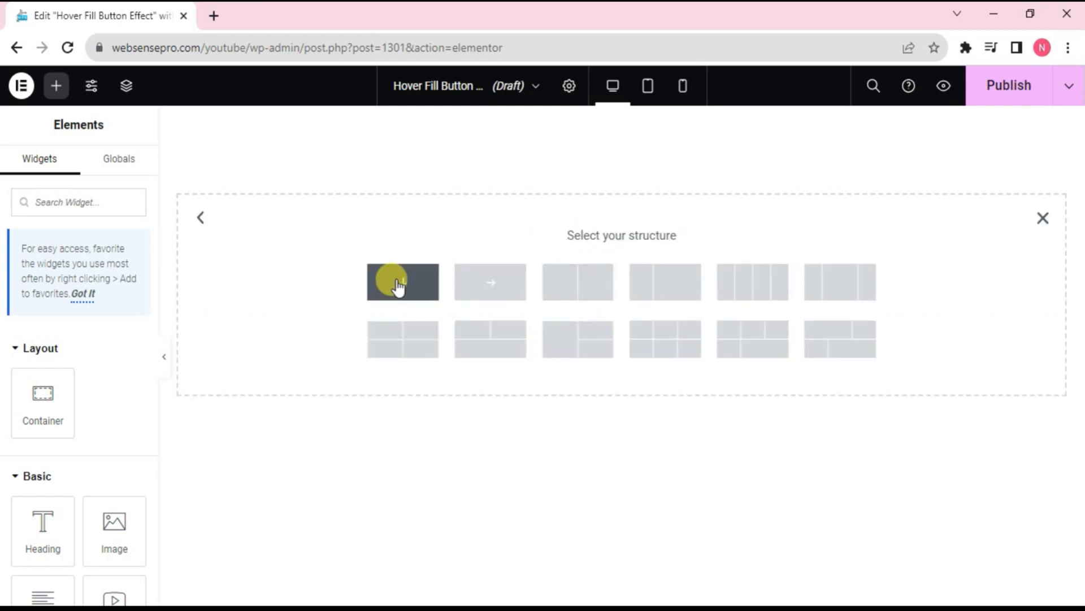
pyautogui.click(401, 282)
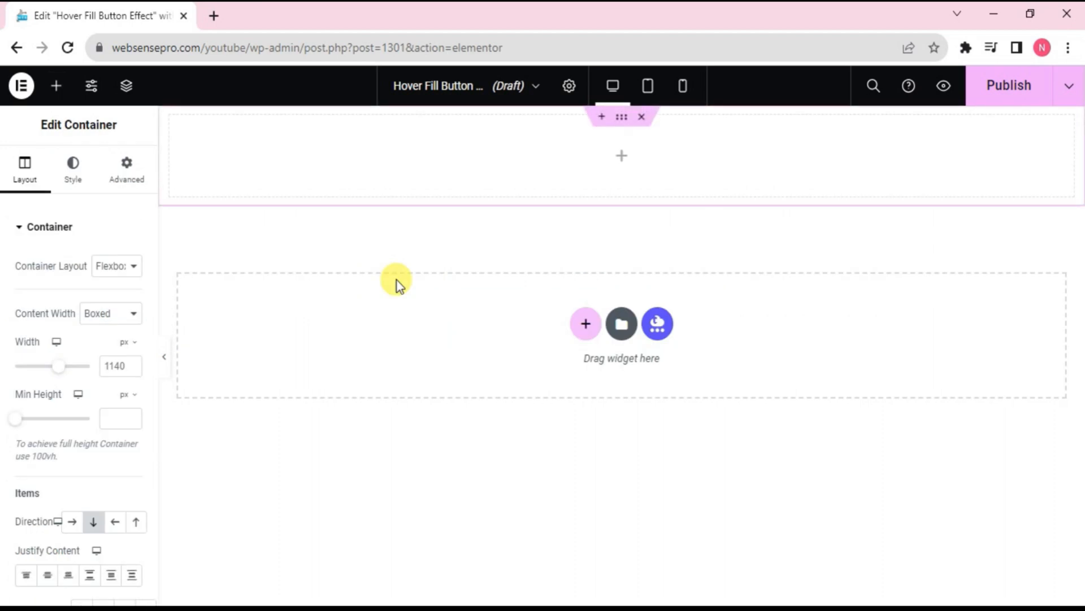
pyautogui.moveTo(172, 297)
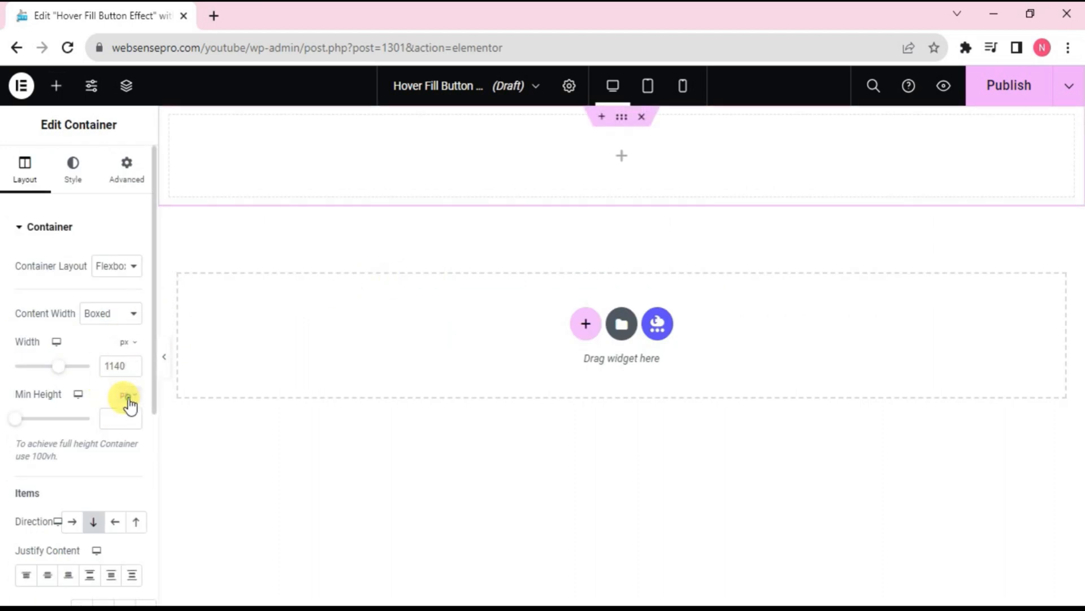
pyautogui.click(127, 395)
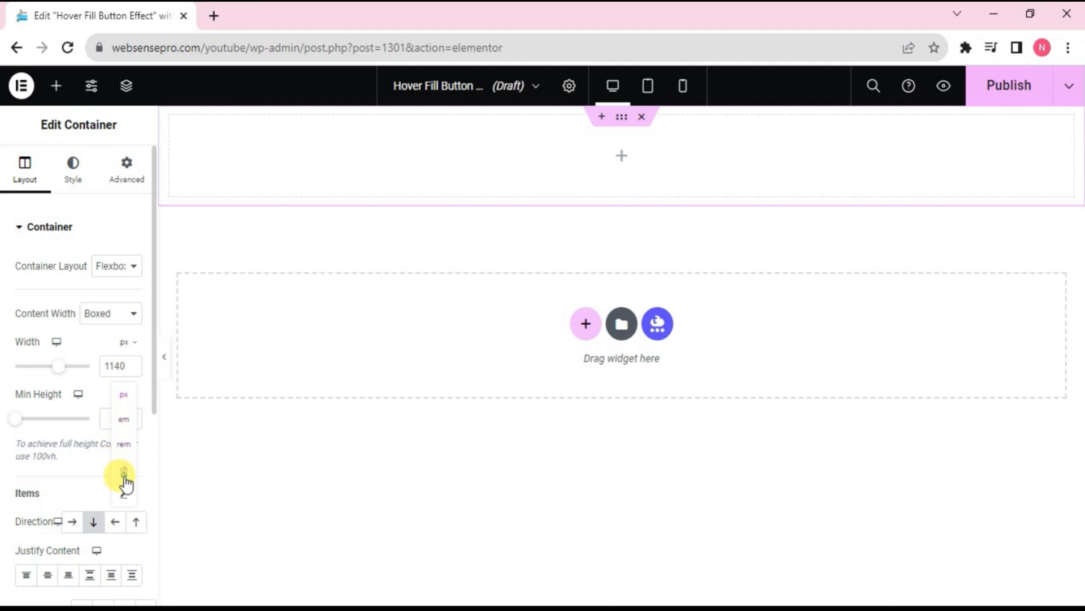
pyautogui.click(122, 475)
pyautogui.write('100')
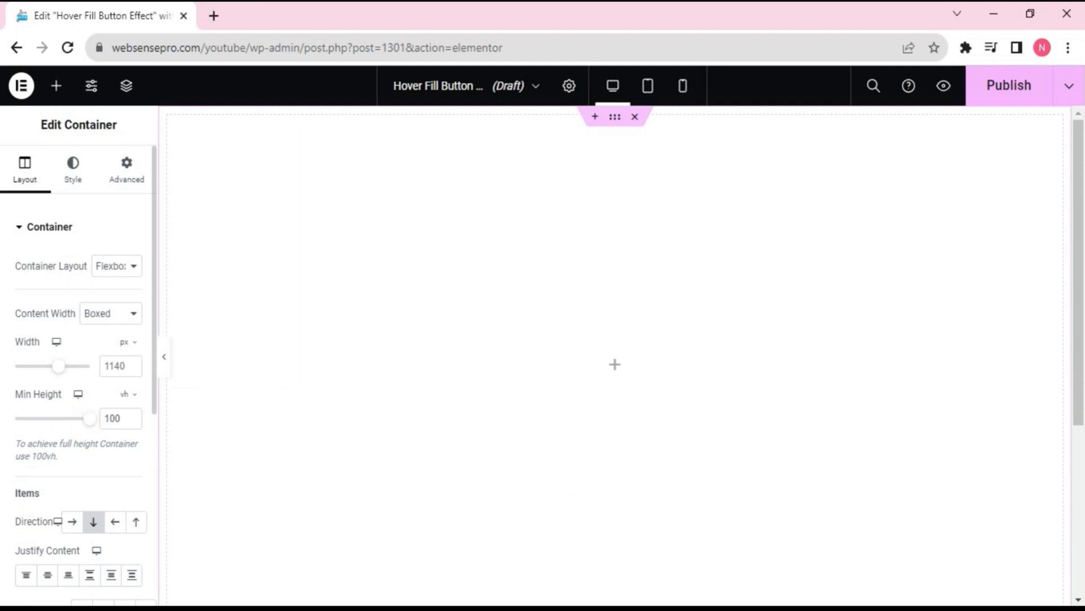
pyautogui.moveTo(54, 86)
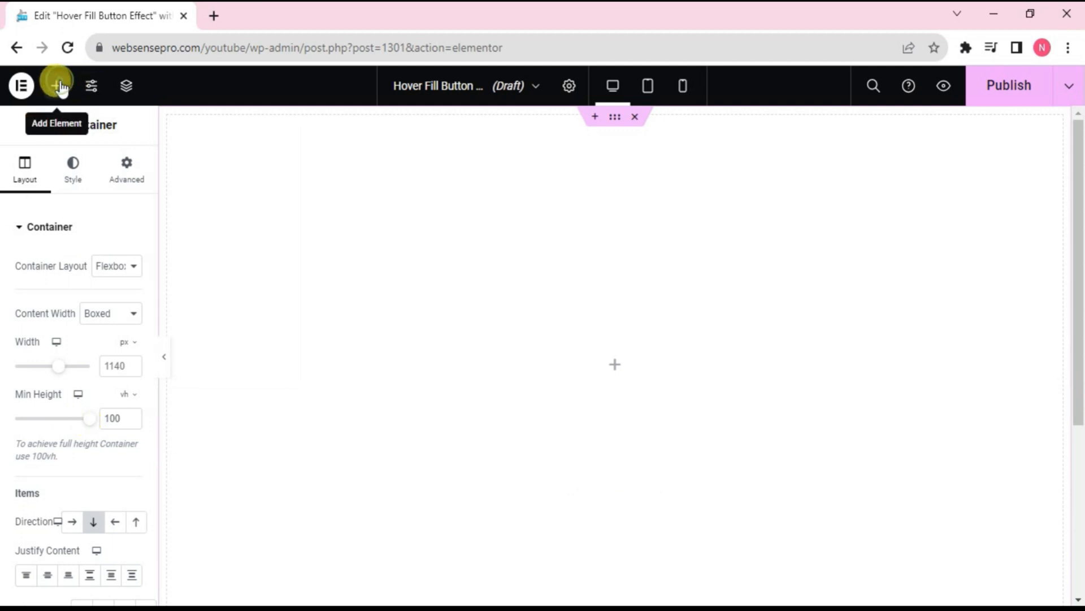
# Add a Heading widget to the container and center its text
pyautogui.click(54, 85)
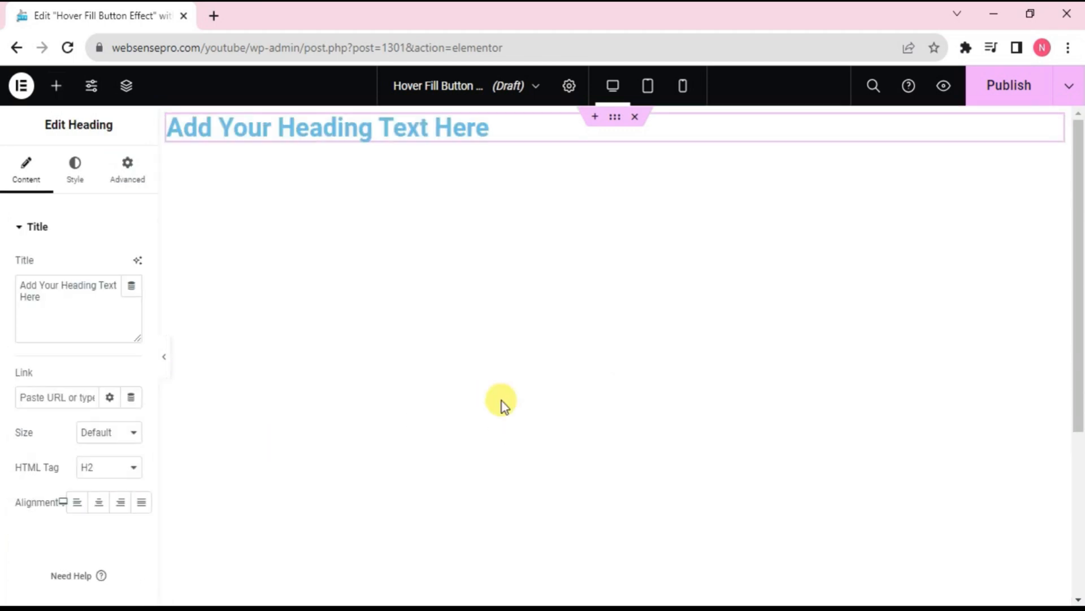
pyautogui.moveTo(170, 278)
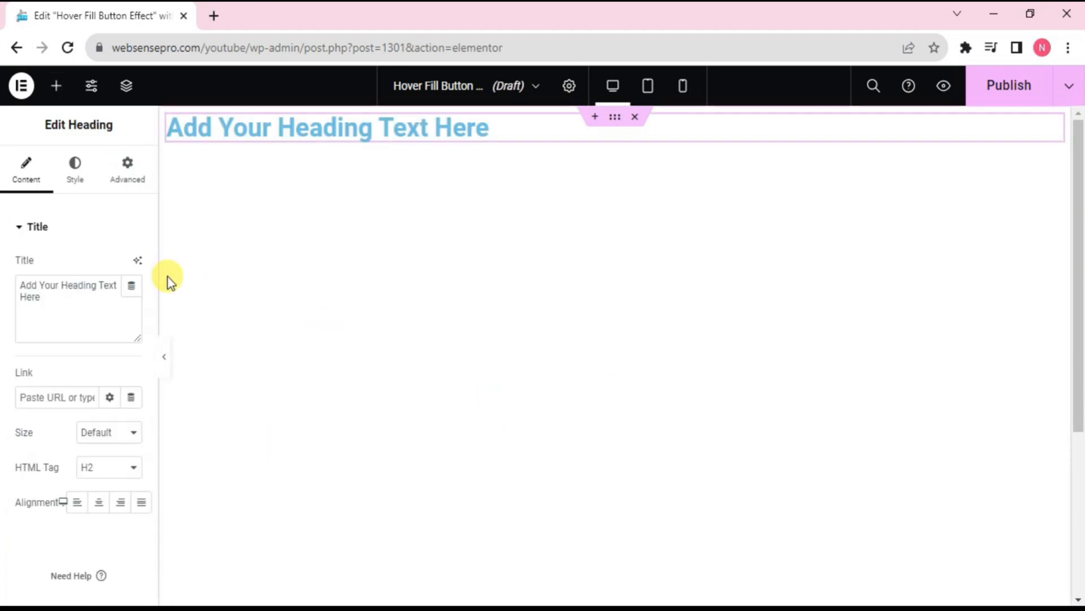
pyautogui.click(98, 502)
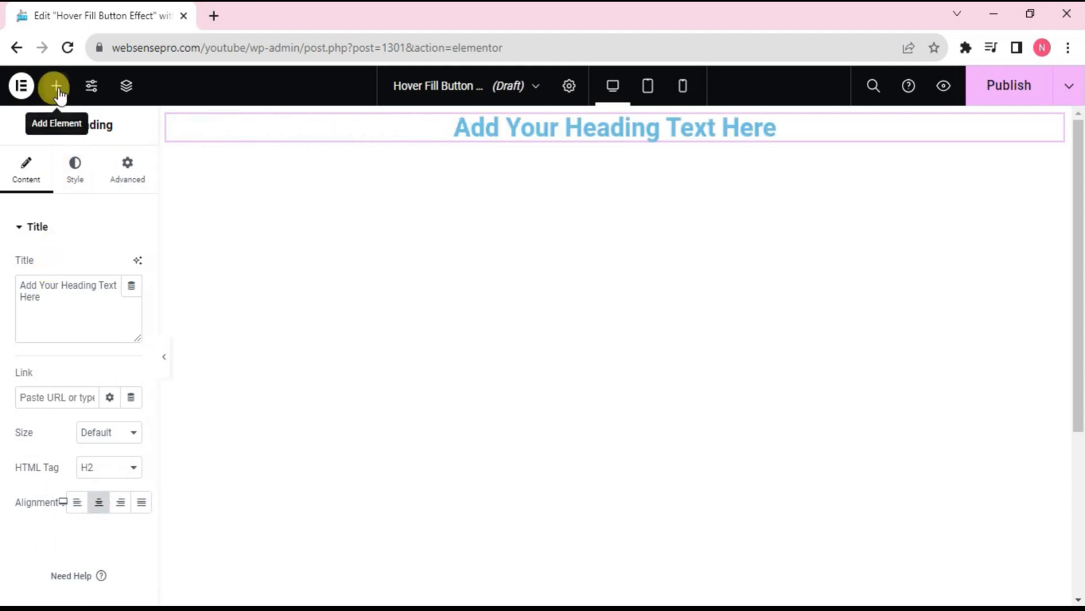
# Add a Text Editor paragraph below the heading and center its alignment
pyautogui.click(55, 86)
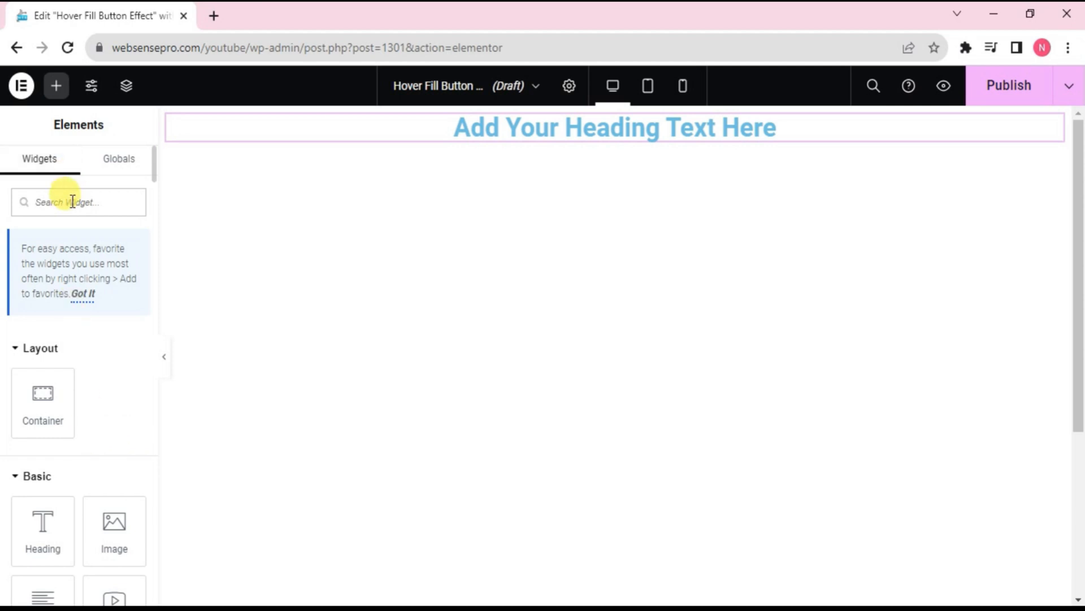
pyautogui.write('tex')
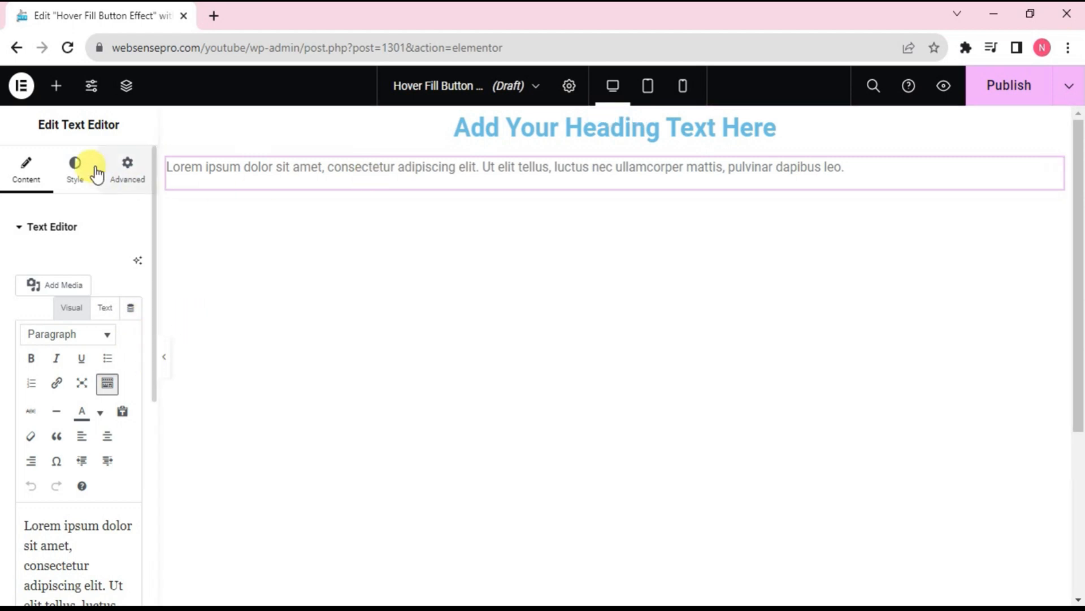
pyautogui.click(74, 165)
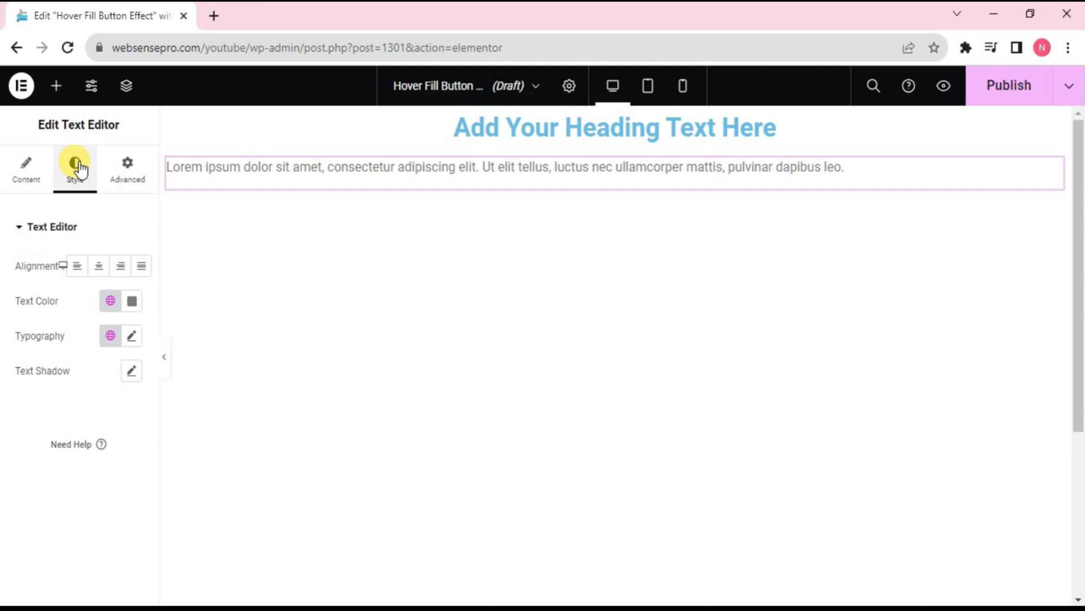
pyautogui.click(97, 265)
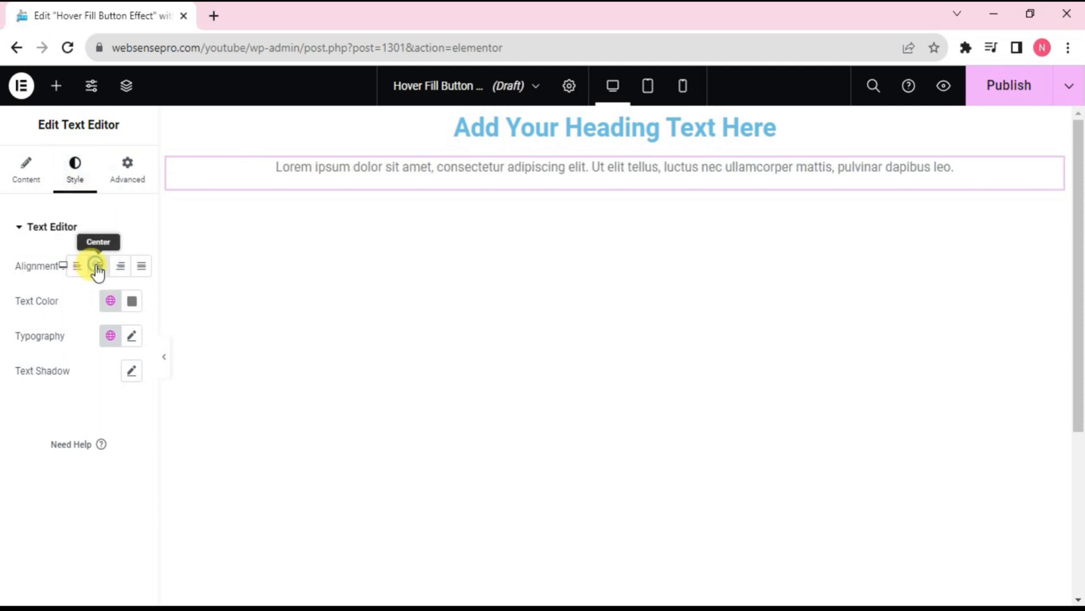
# Center the container's content with Justify Content and Align Items, 20 px gap
pyautogui.click(98, 265)
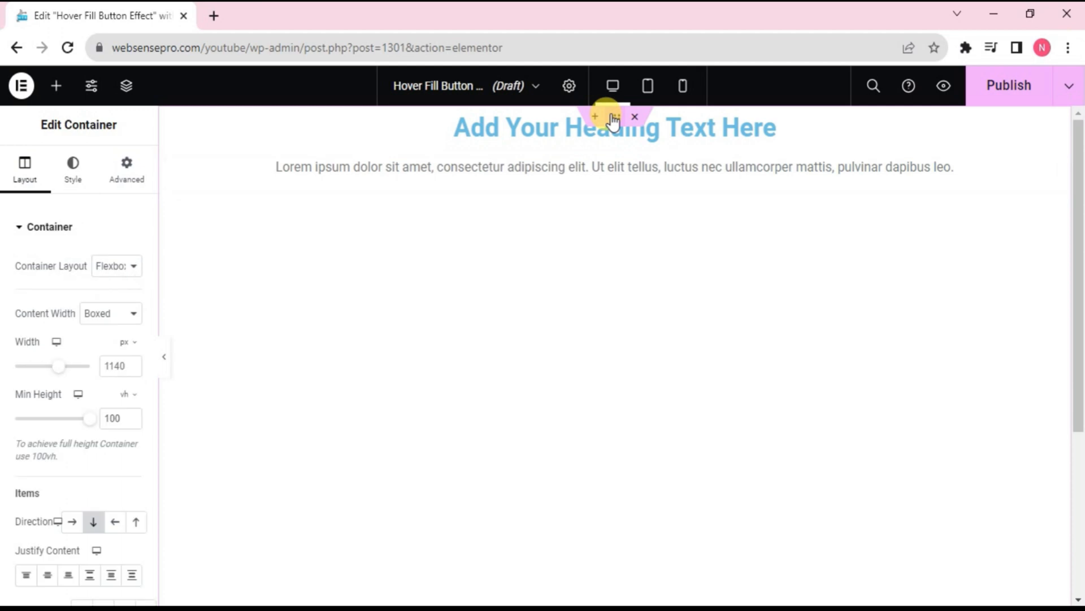
pyautogui.moveTo(153, 356)
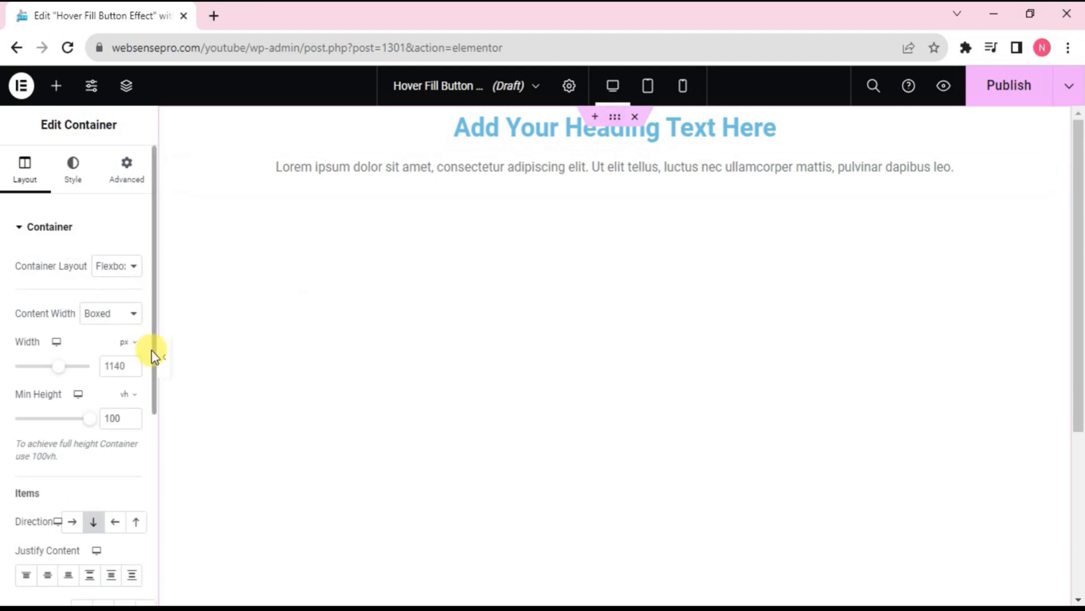
pyautogui.scroll(-3)
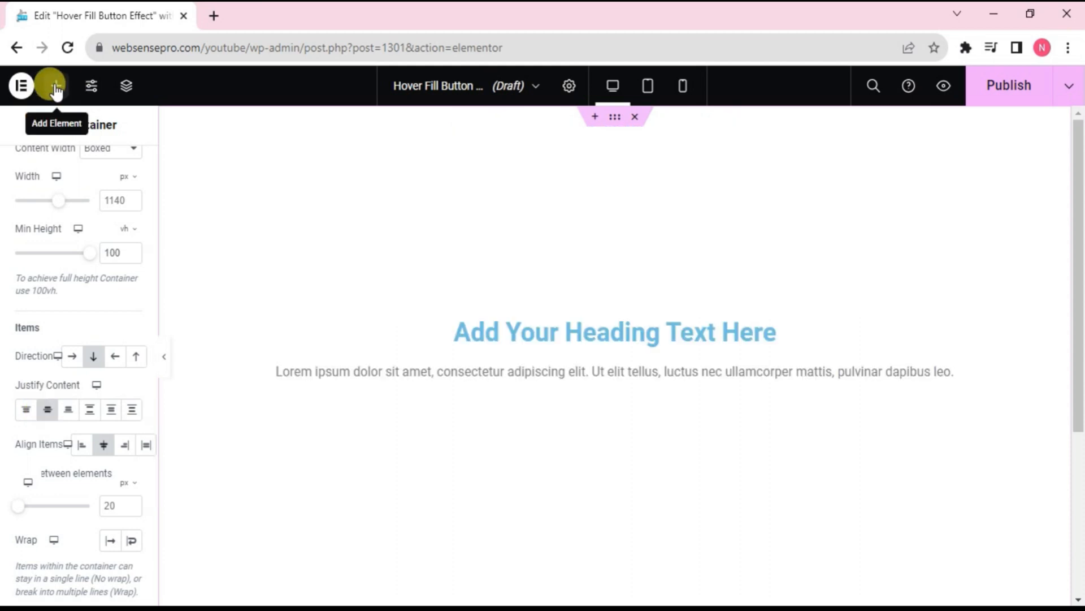
# Search 'butt' and drag a Button widget beneath the paragraph in the section
pyautogui.click(53, 86)
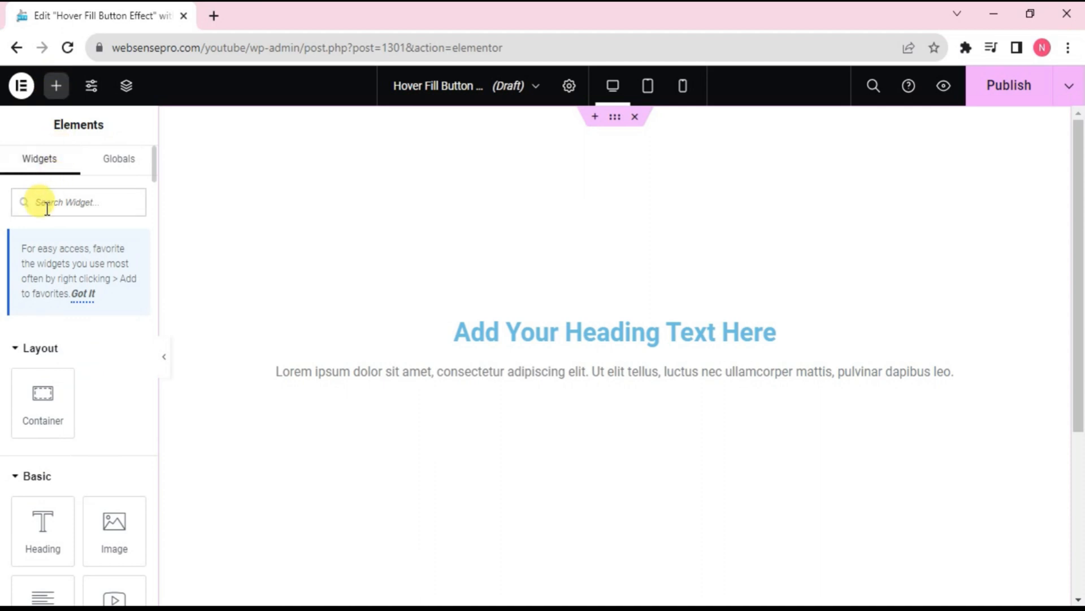
pyautogui.write('butt')
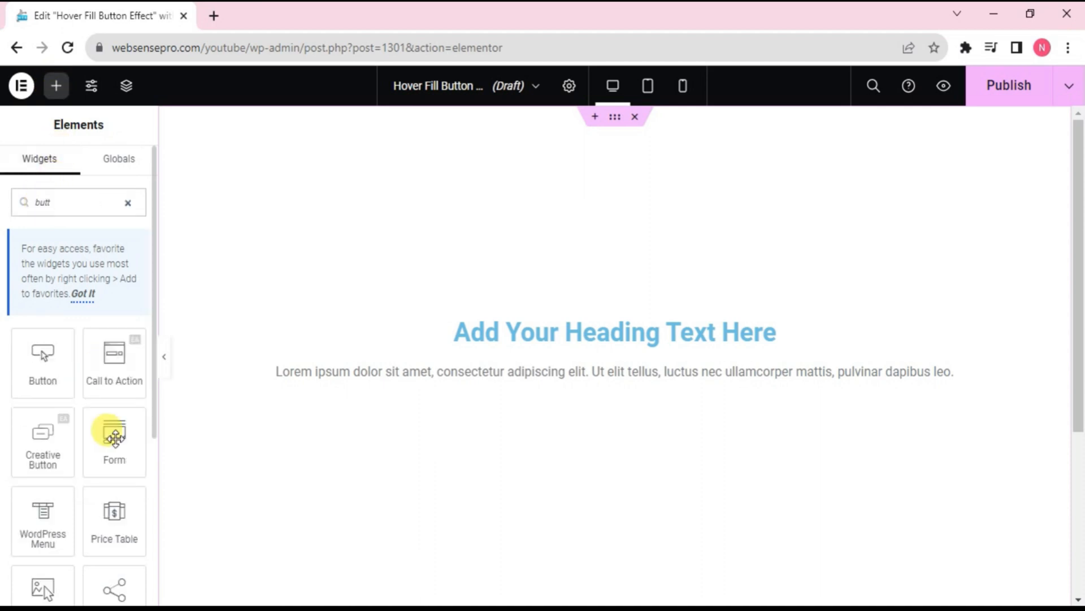
pyautogui.moveTo(42, 352); pyautogui.dragTo(524, 370)
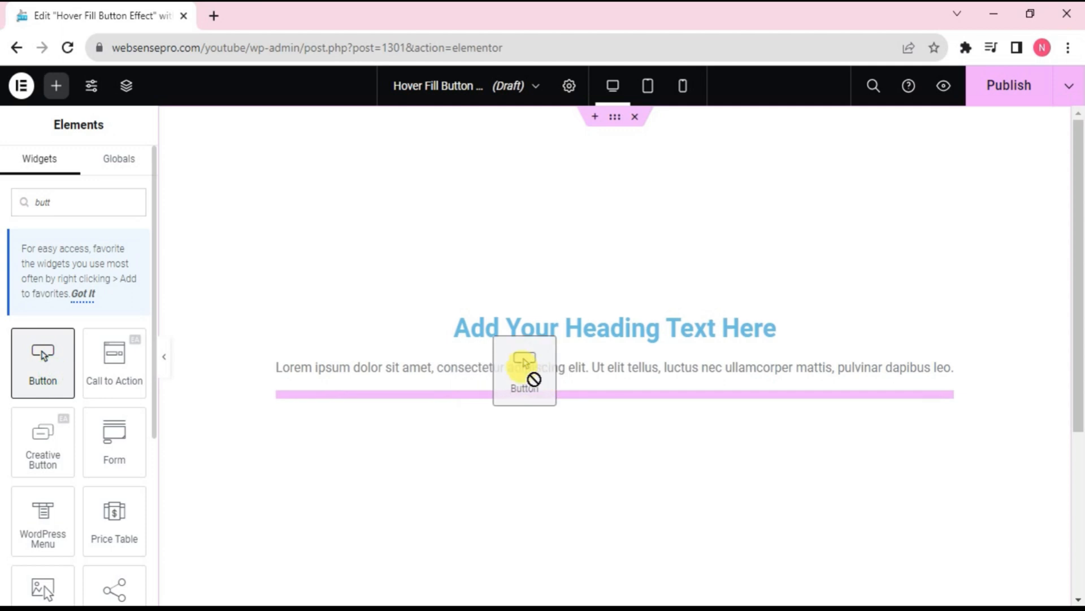
pyautogui.moveTo(42, 363); pyautogui.dragTo(614, 402)
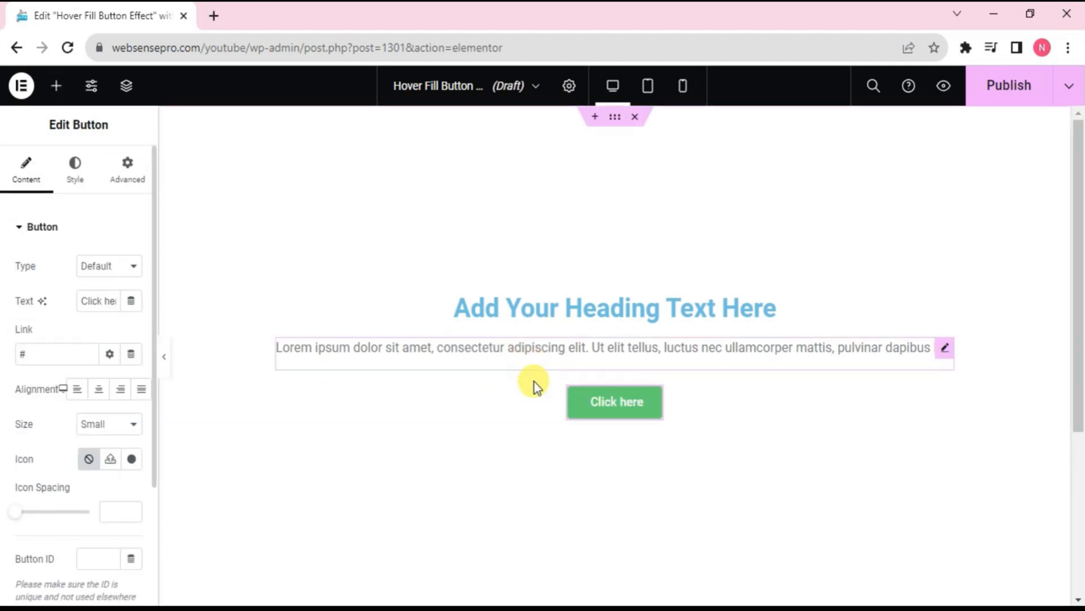
pyautogui.click(622, 307)
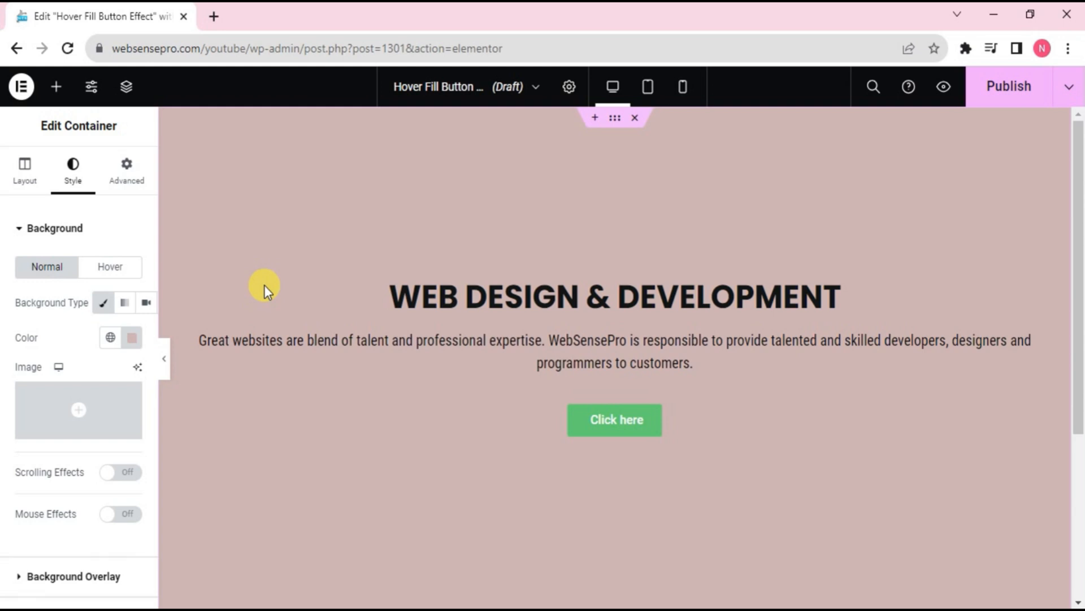
pyautogui.moveTo(529, 328)
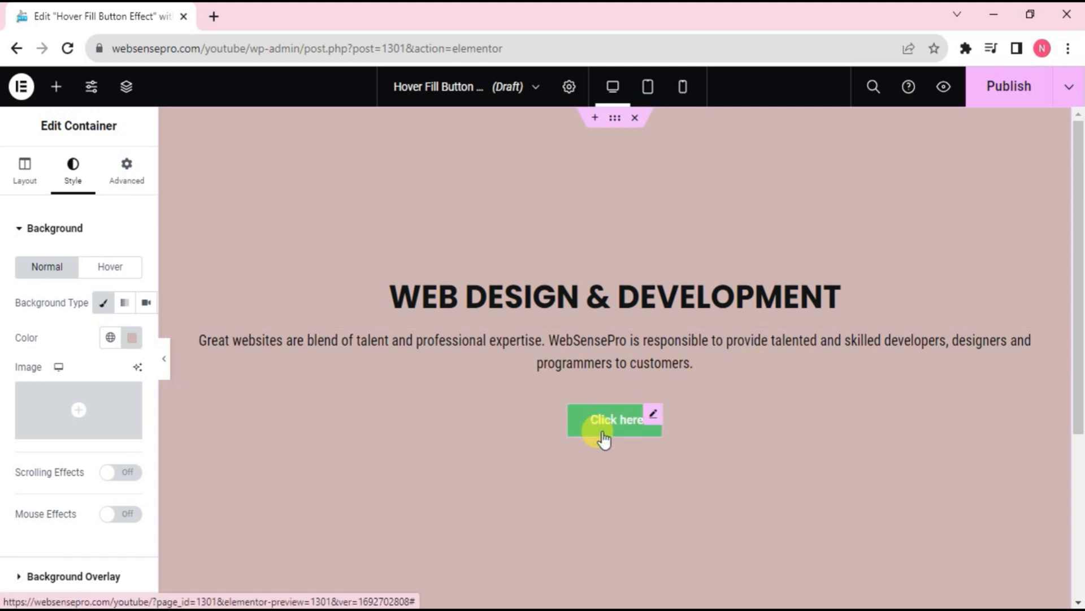
# Select the 'Click here' button to edit its settings
pyautogui.click(610, 430)
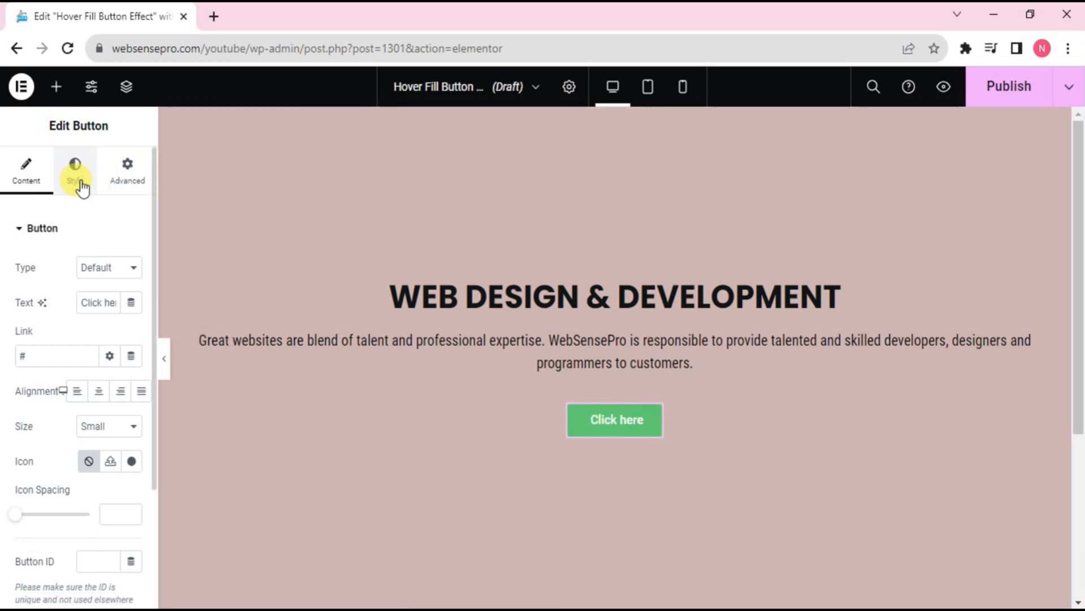
# Make the button's background colour fully transparent via the alpha slider
pyautogui.click(75, 170)
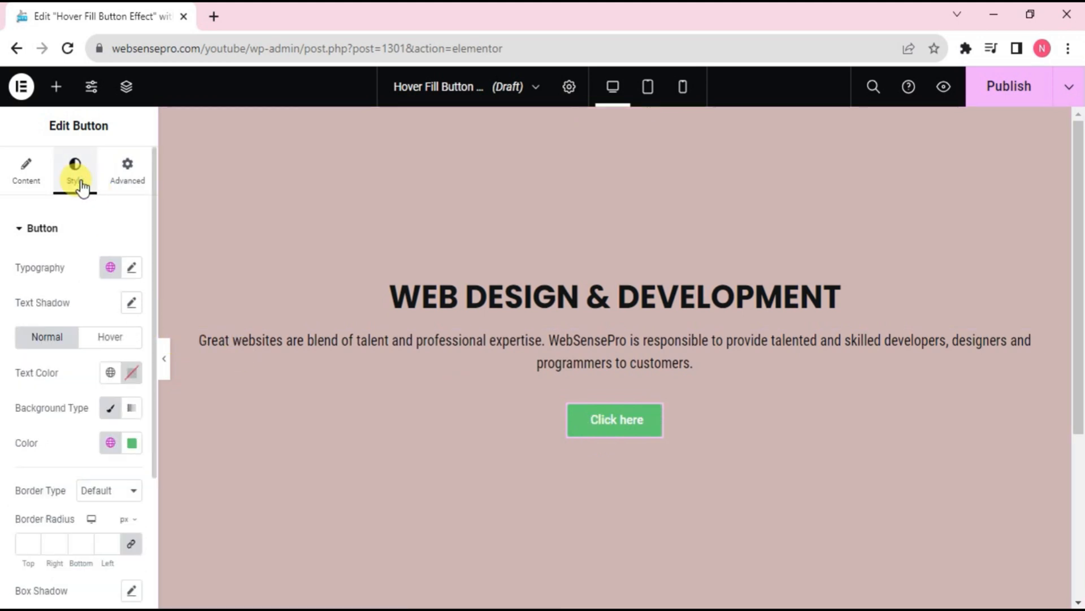
pyautogui.click(131, 443)
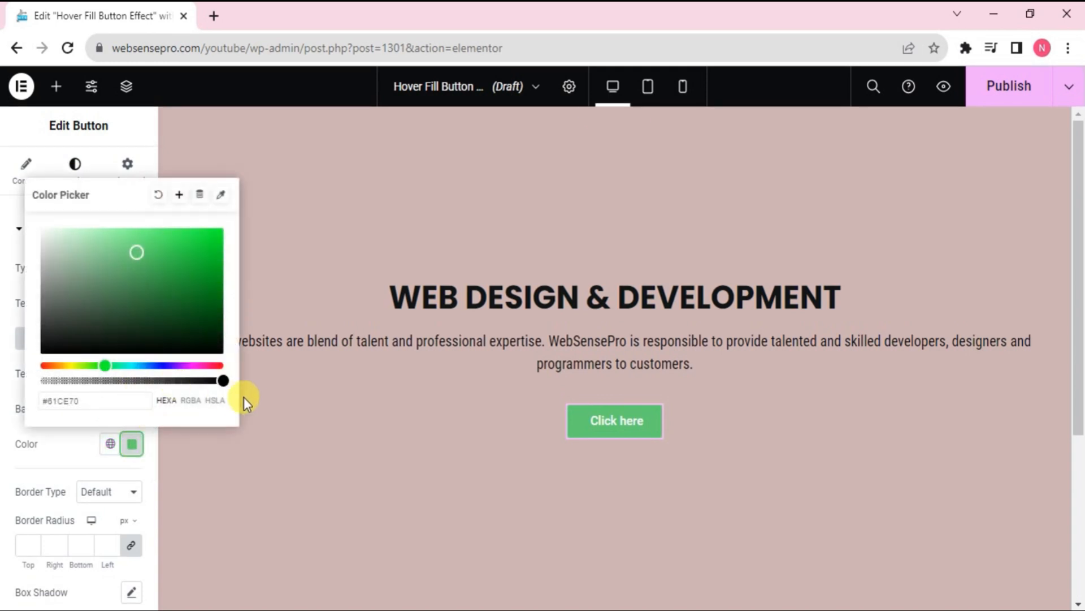
pyautogui.moveTo(223, 381); pyautogui.dragTo(162, 381)
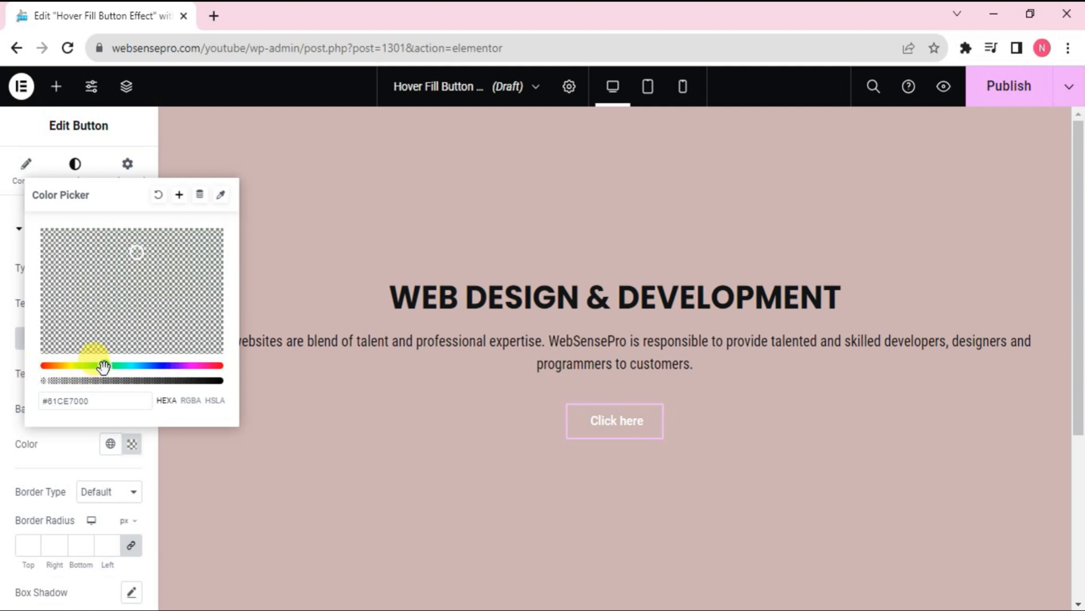
pyautogui.click(400, 495)
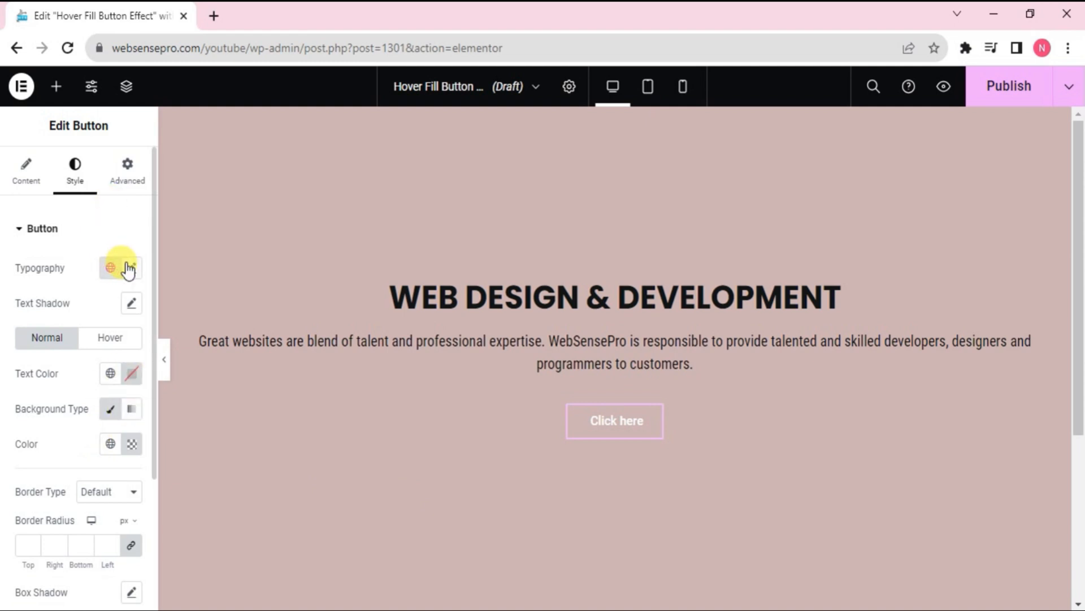
# Set the button label typography to Inter at 400 (Normal) weight
pyautogui.click(131, 268)
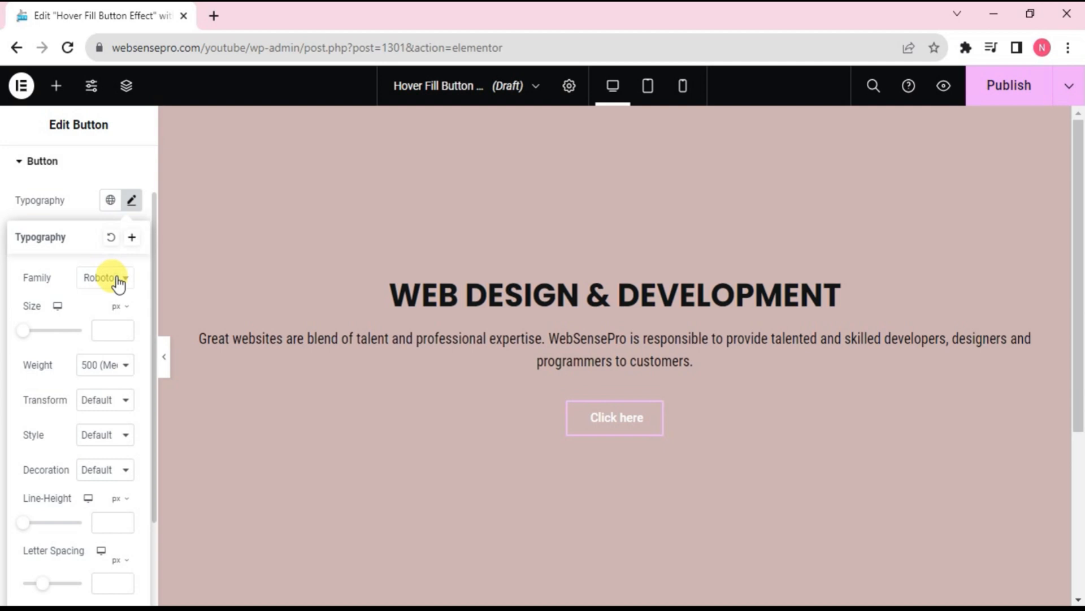
pyautogui.click(104, 279)
pyautogui.write('inter')
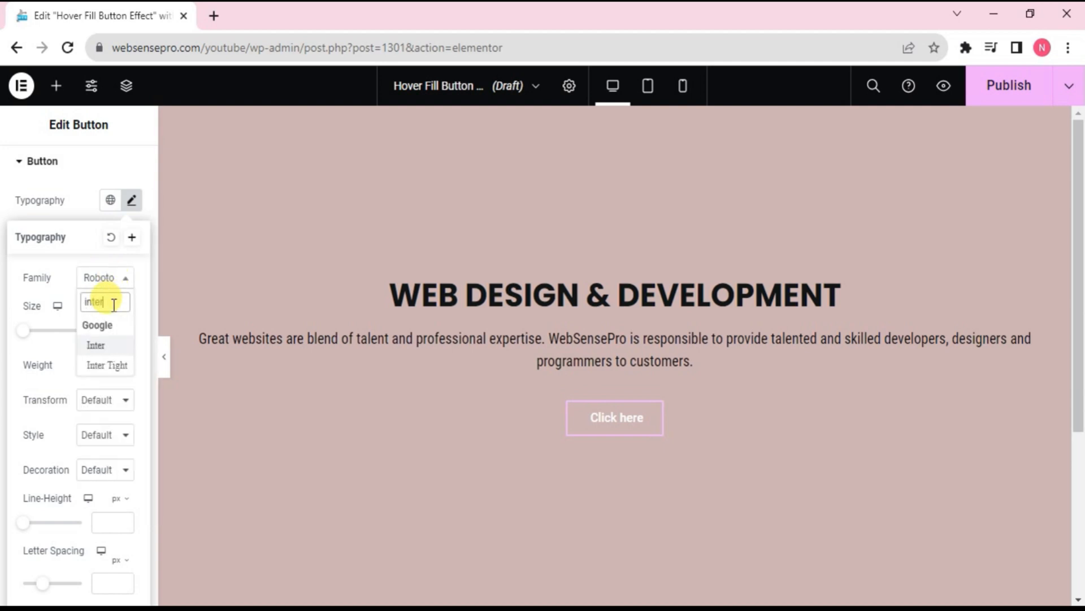
pyautogui.click(95, 345)
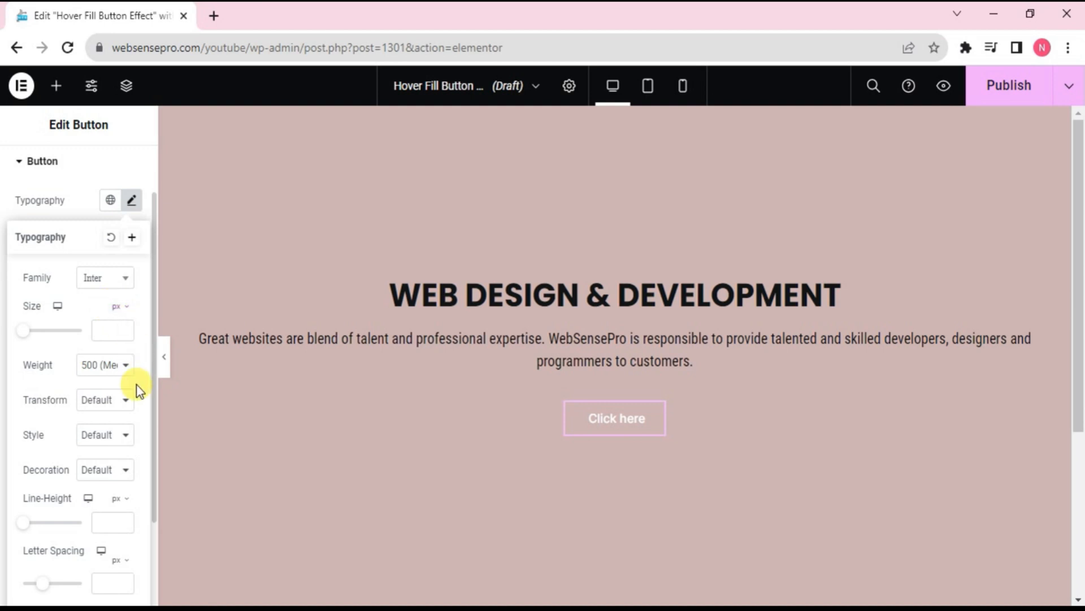
pyautogui.click(104, 364)
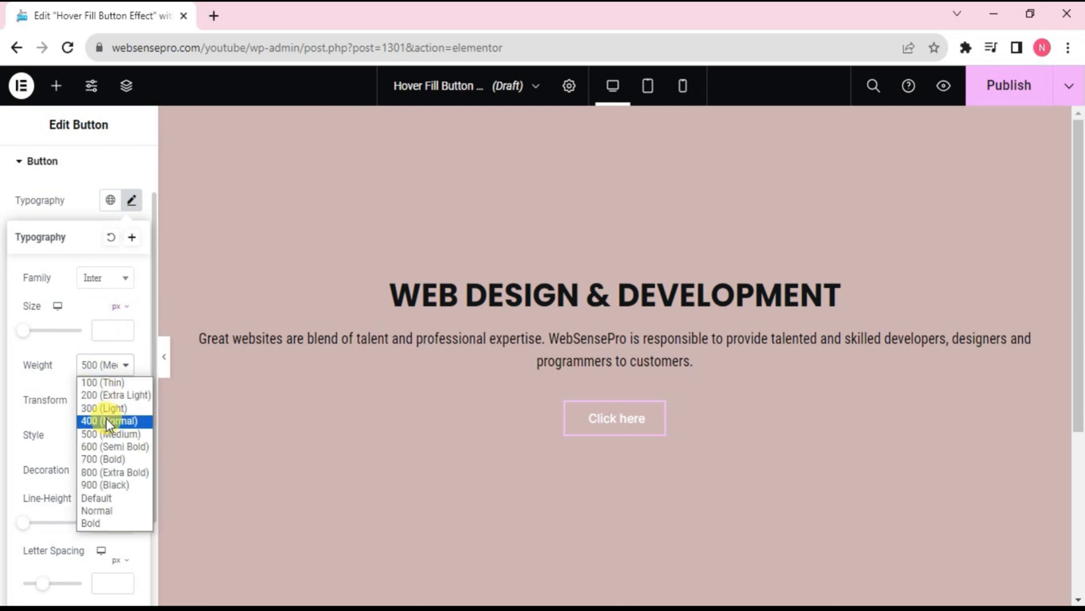
pyautogui.click(115, 446)
pyautogui.write('Learn Mo')
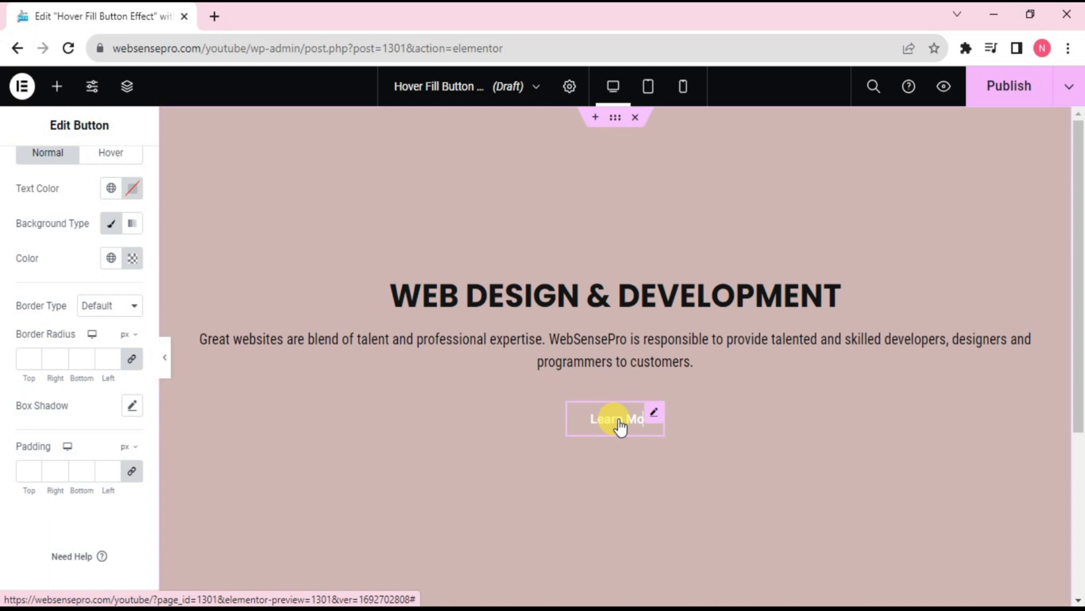
pyautogui.moveTo(631, 405)
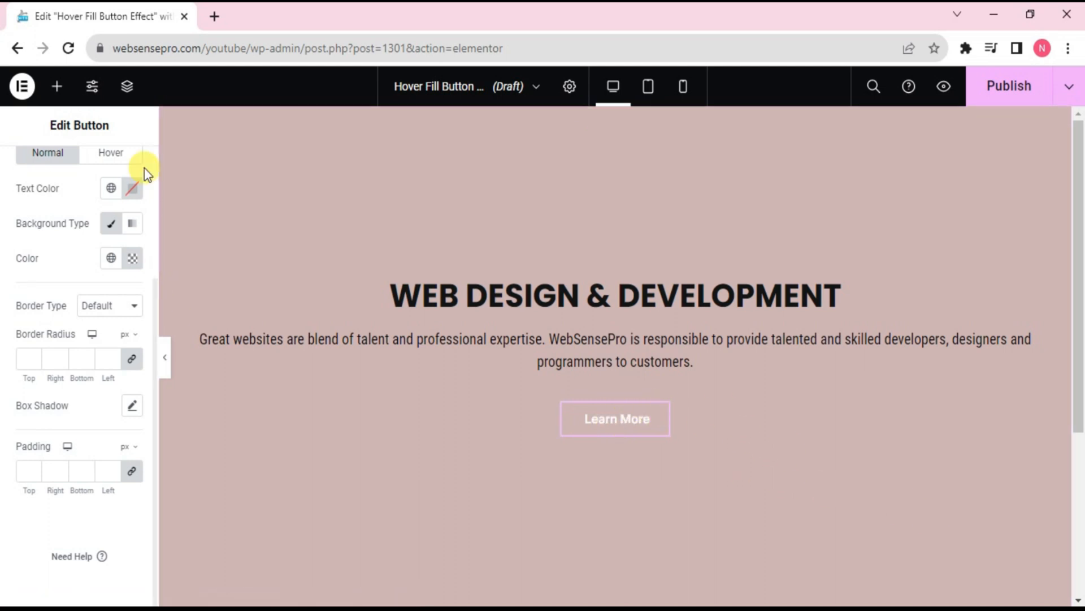
# Give the button black text, a solid 1 px border and padding of 20 and 60
pyautogui.click(134, 188)
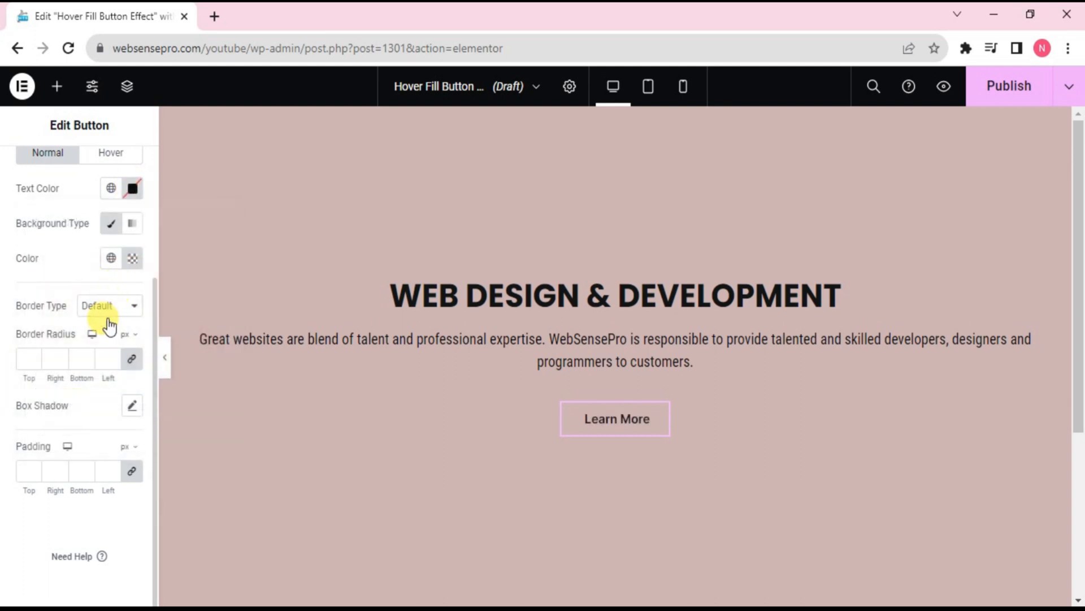
pyautogui.click(109, 305)
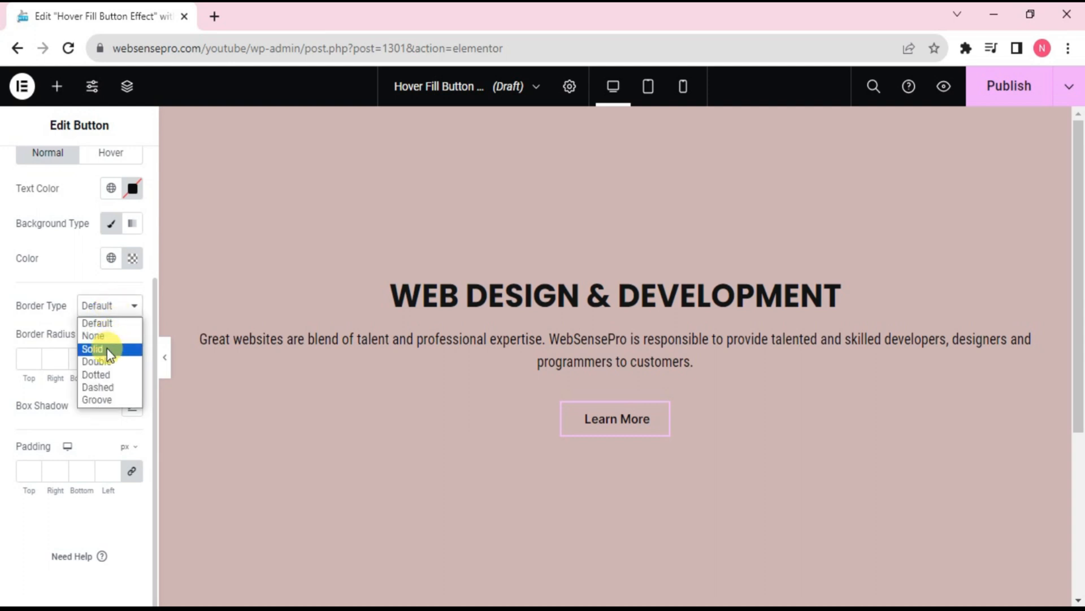
pyautogui.click(92, 348)
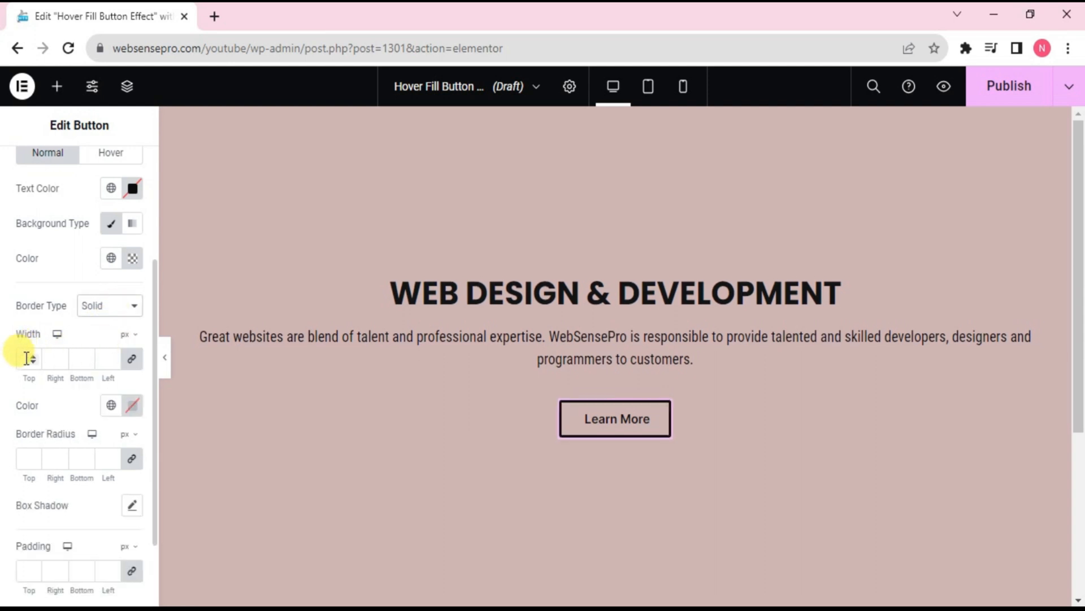
pyautogui.write('1')
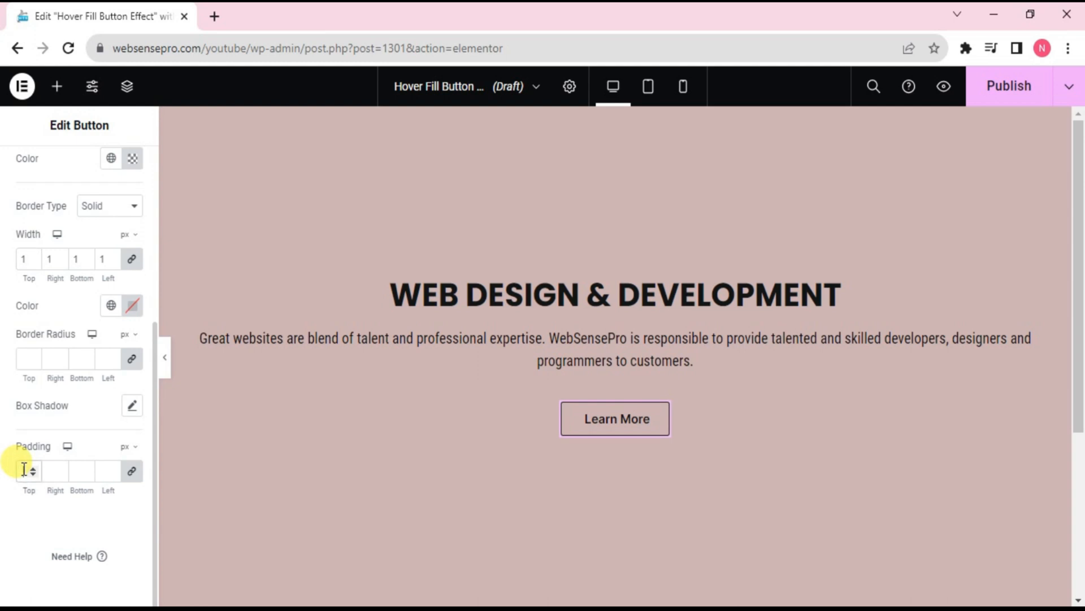
pyautogui.write('20')
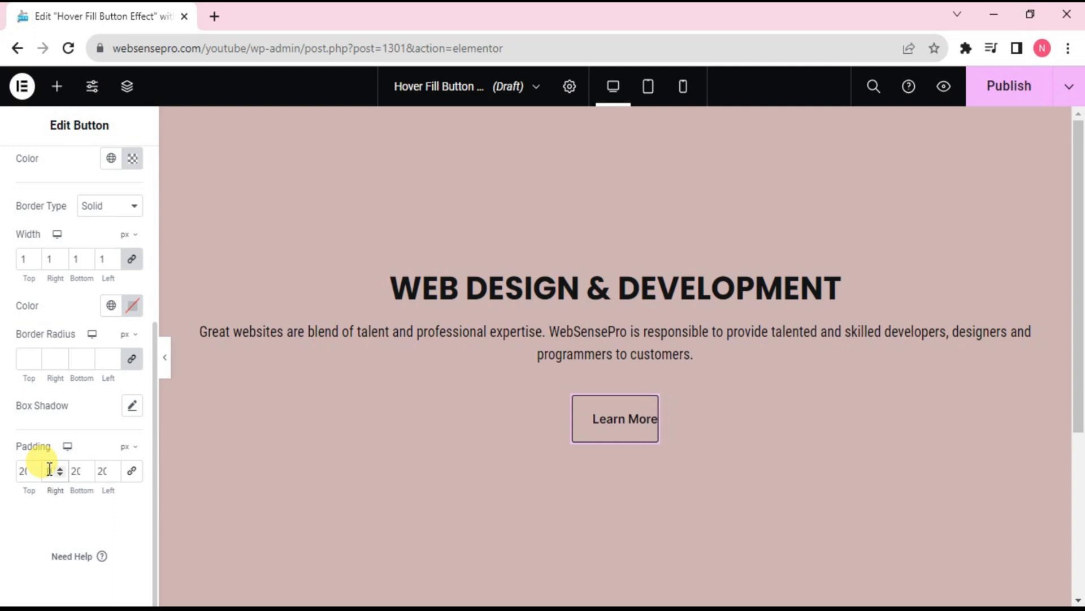
pyautogui.write('60')
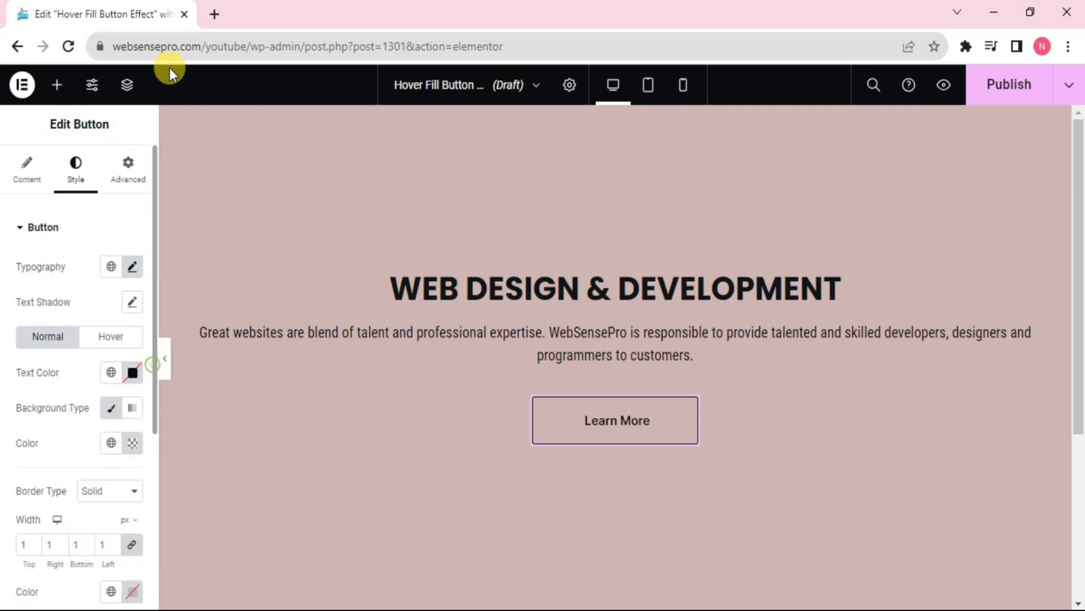
# Insert the long arrow right icon from the Icon Library onto the button
pyautogui.click(27, 167)
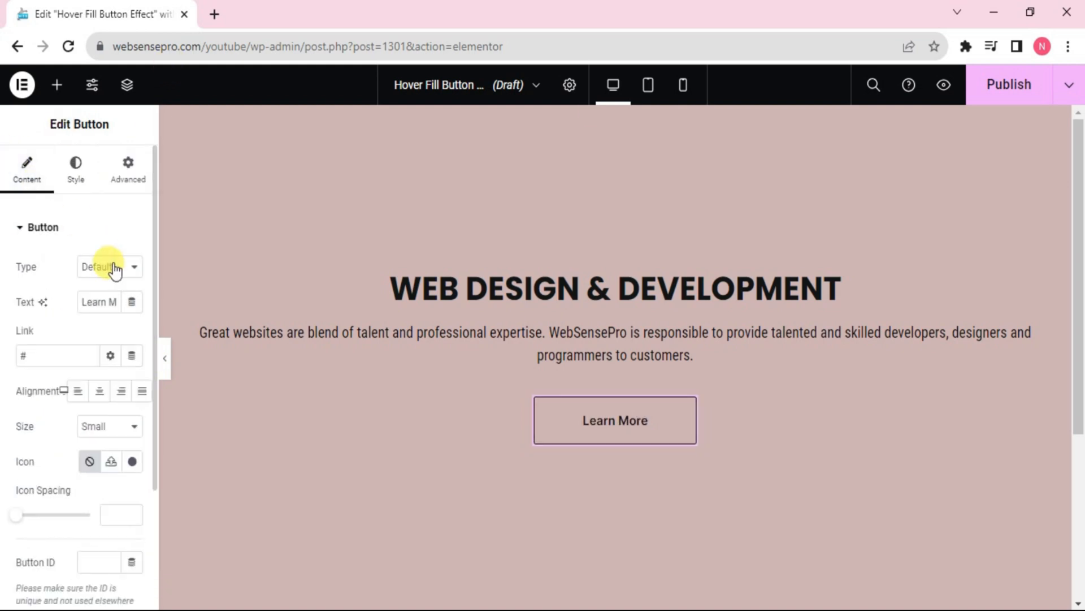
pyautogui.moveTo(131, 465)
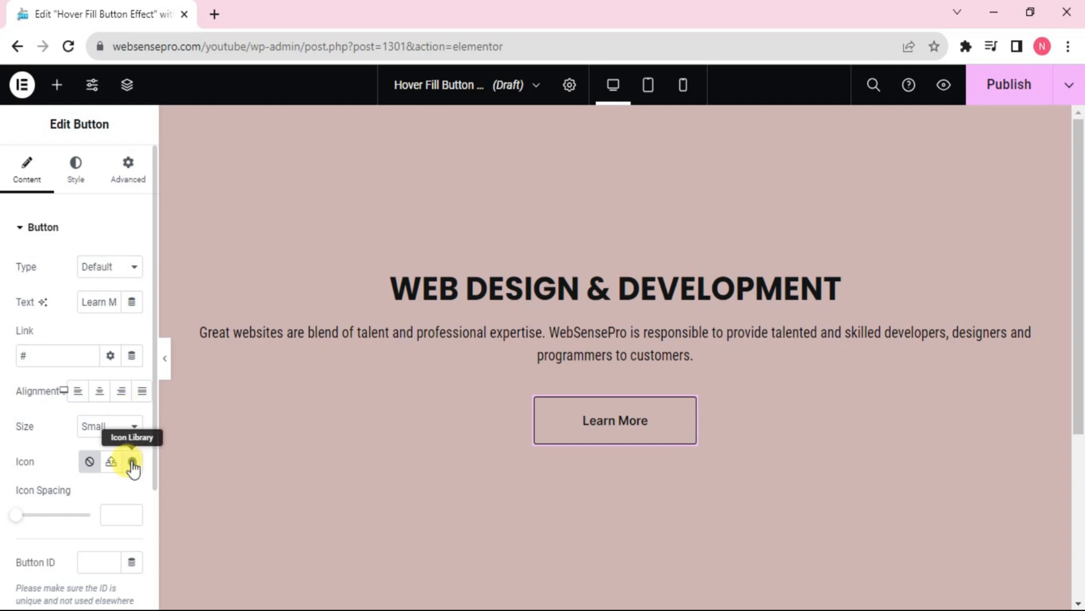
pyautogui.click(131, 462)
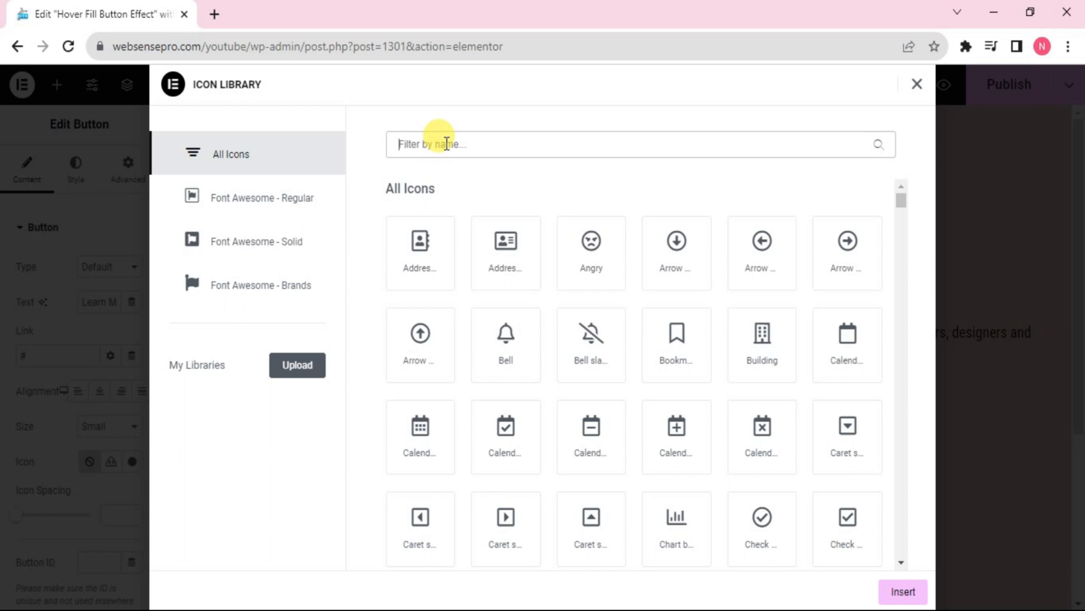
pyautogui.write('arrow')
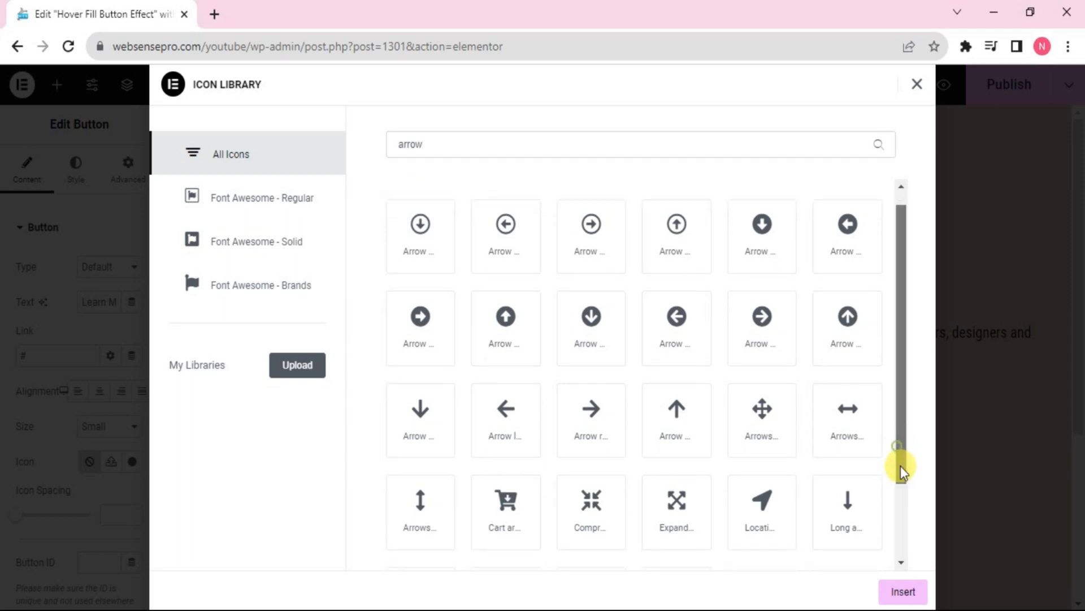
pyautogui.scroll(-3)
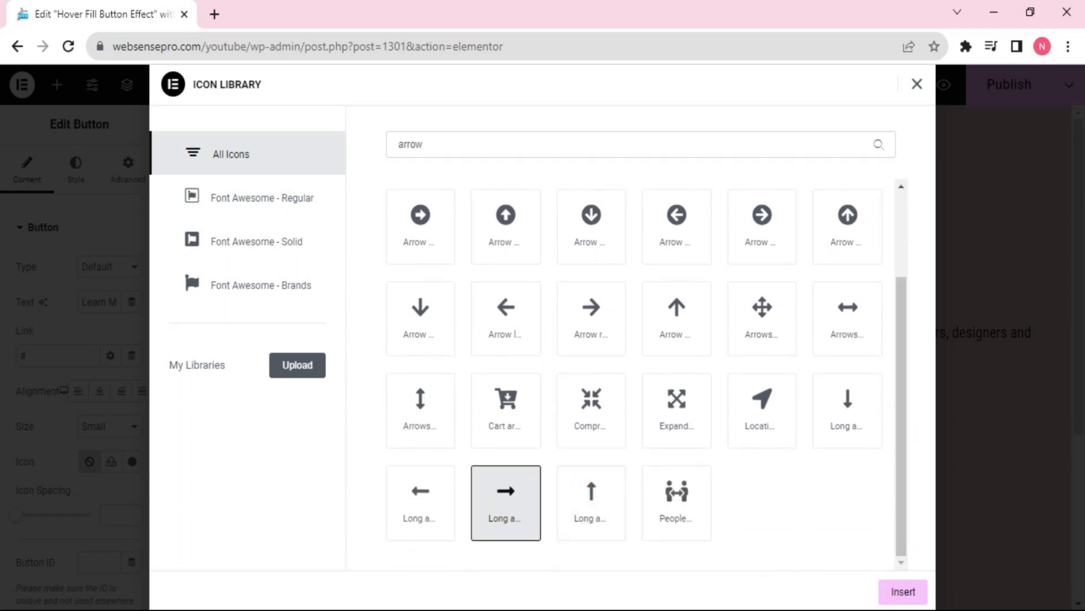
pyautogui.click(902, 591)
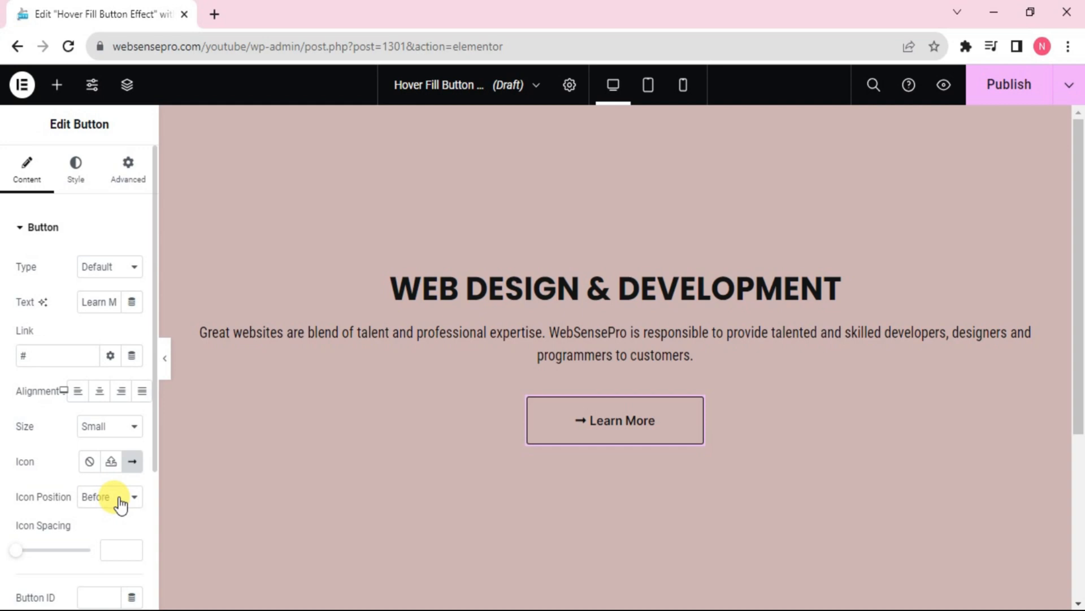
# Set the button's Icon Position to After so the arrow follows 'Learn More'
pyautogui.click(109, 497)
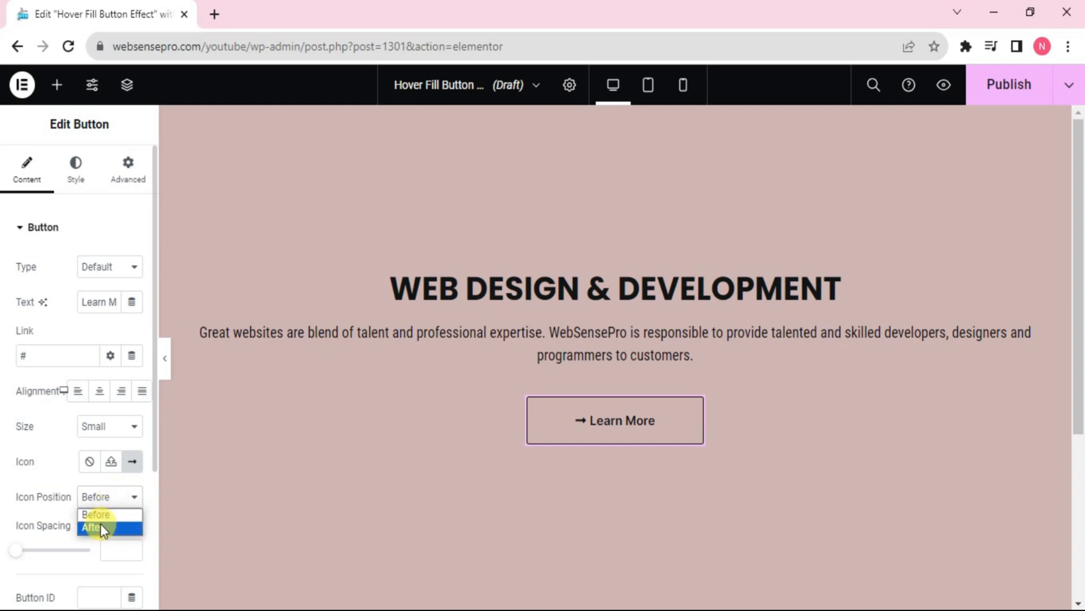
pyautogui.click(99, 526)
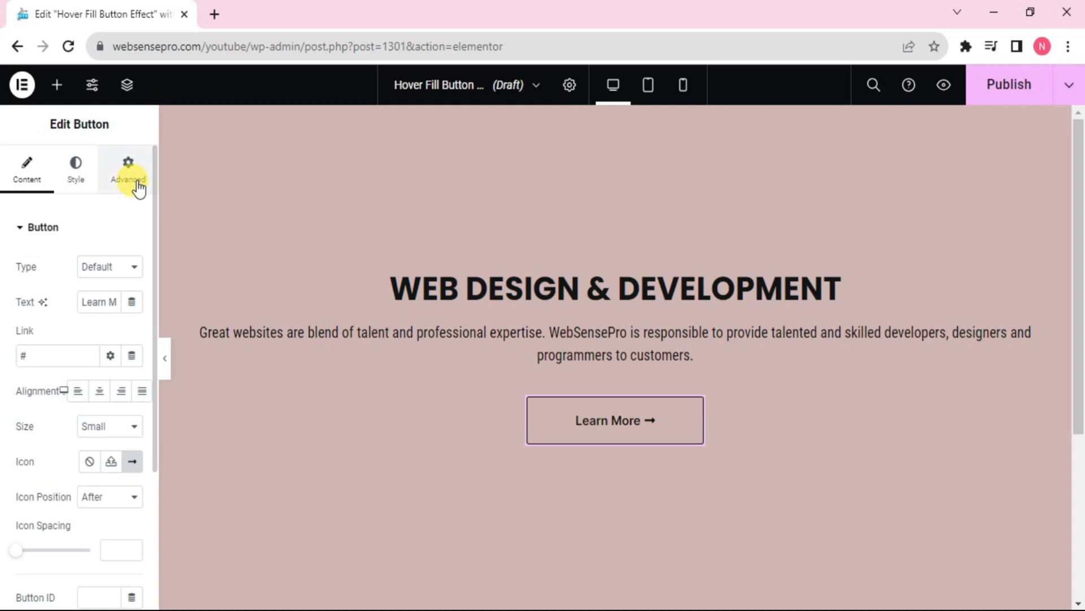
# Assign the CSS class 'my-btn' to the button in its Advanced settings
pyautogui.click(128, 167)
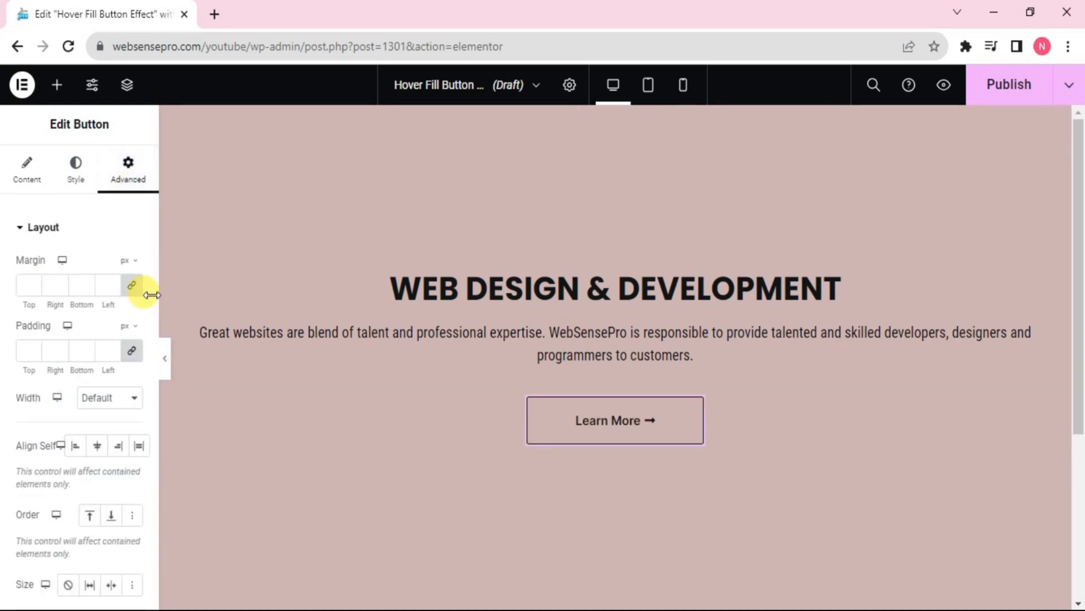
pyautogui.scroll(-3)
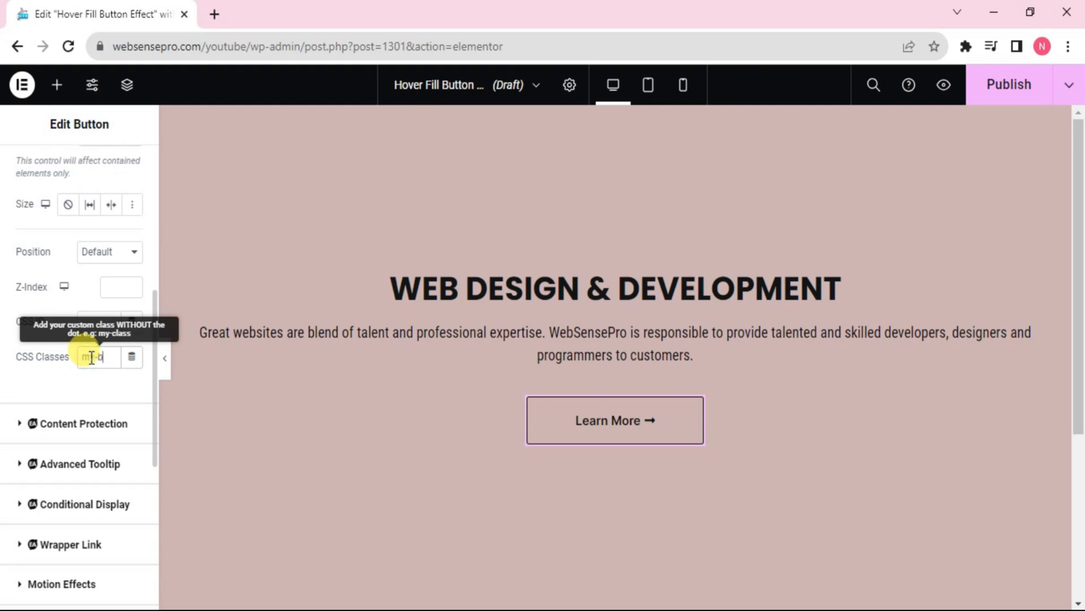
pyautogui.write('my-btn')
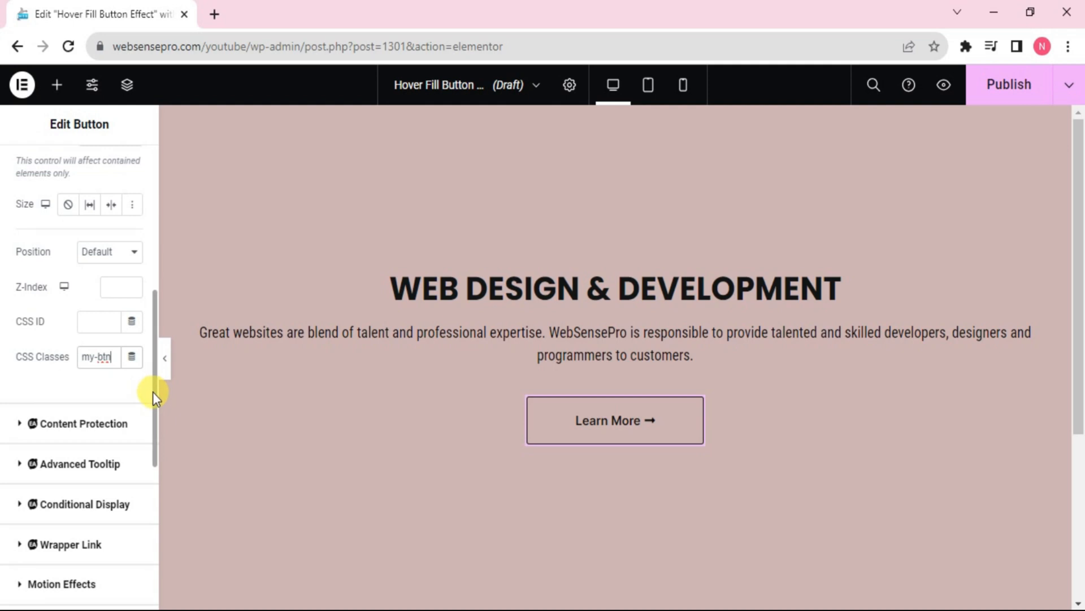
pyautogui.scroll(-3)
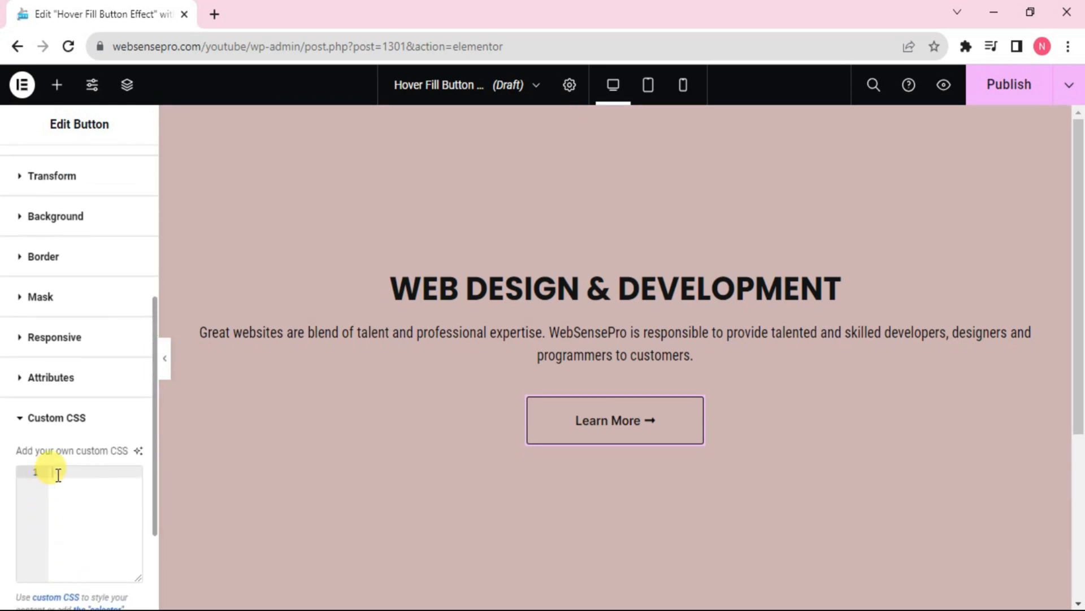
# Paste the prepared hover-fill CSS for .my-btn into the button's Custom CSS box
pyautogui.rightClick(57, 475)
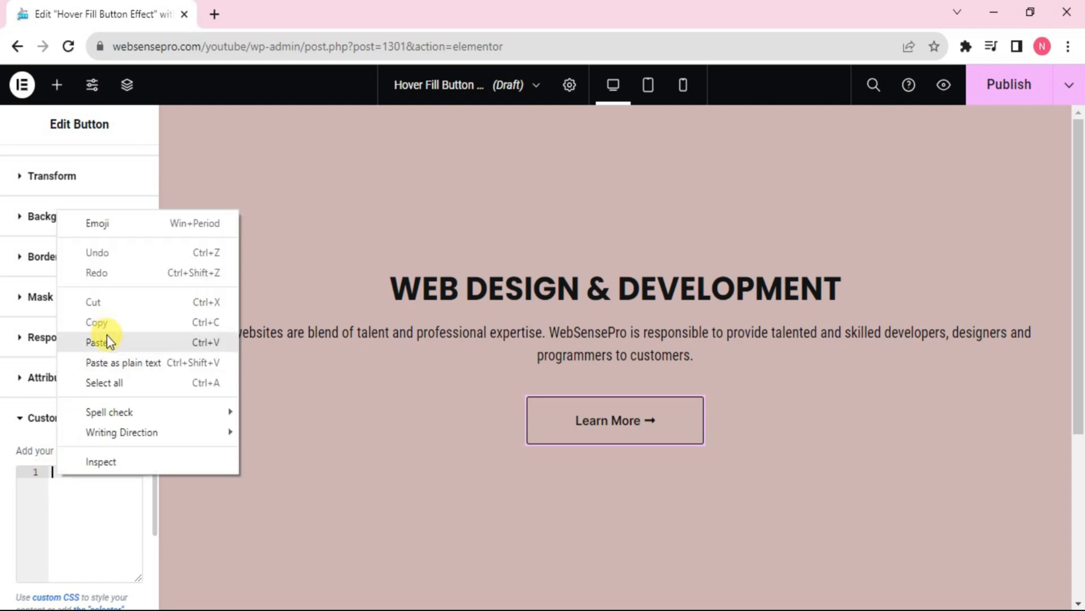
pyautogui.click(96, 341)
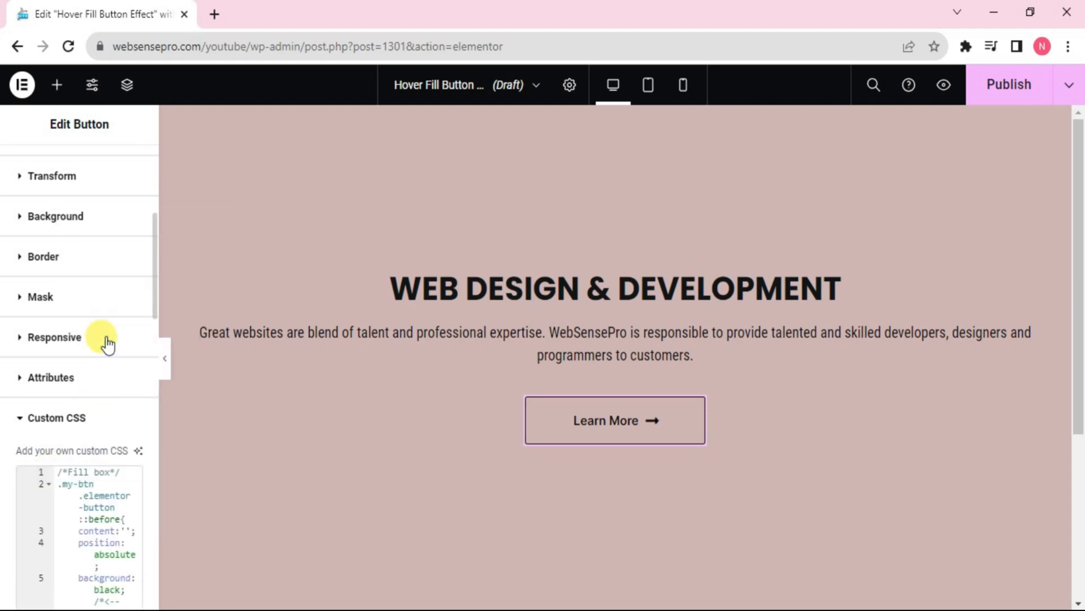
pyautogui.moveTo(665, 427)
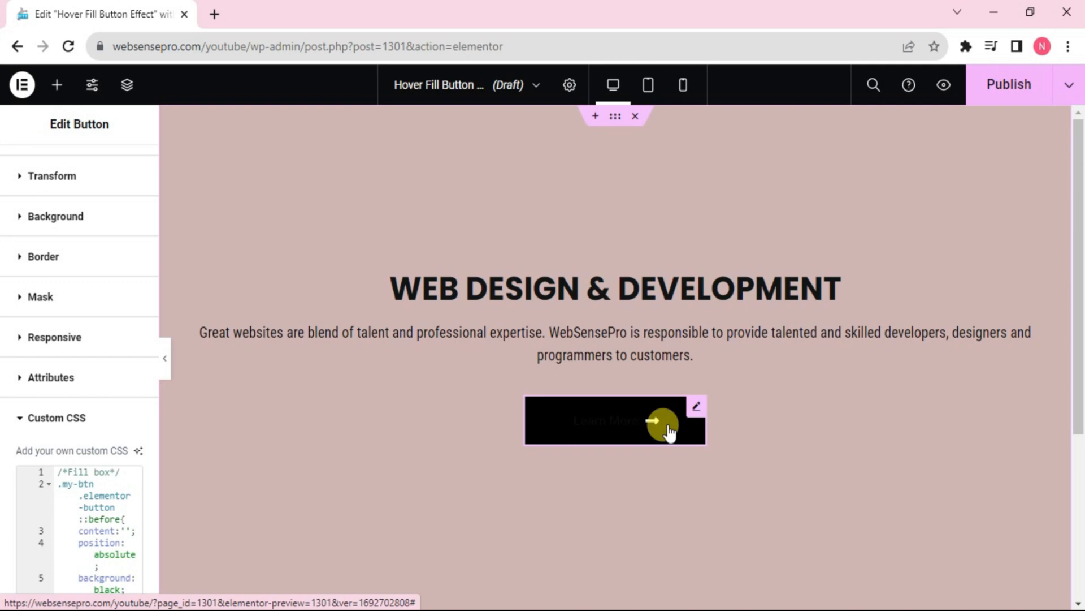
pyautogui.moveTo(160, 276)
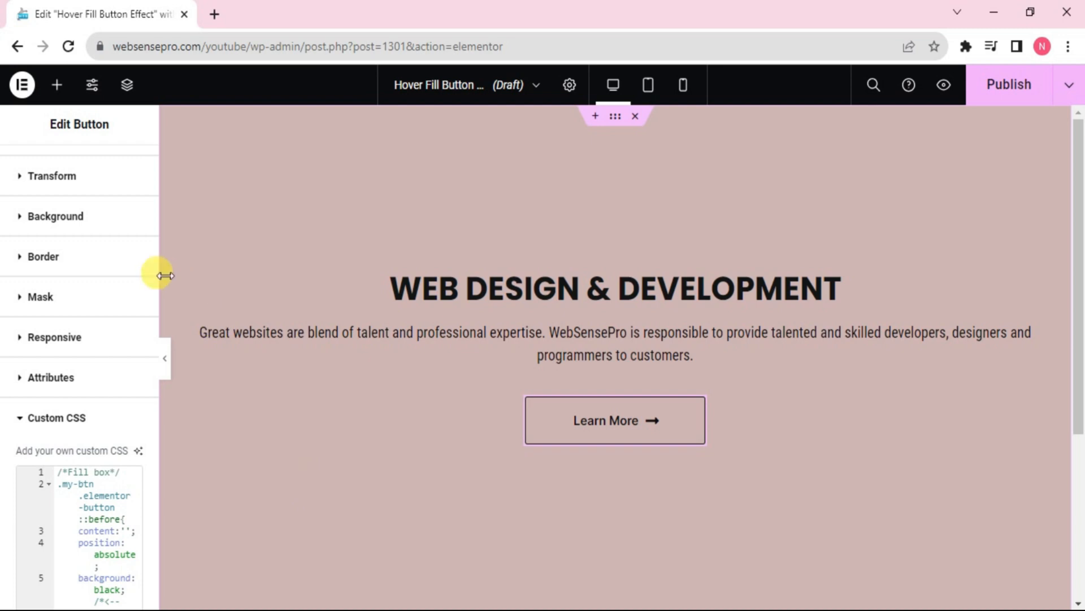
pyautogui.moveTo(694, 409)
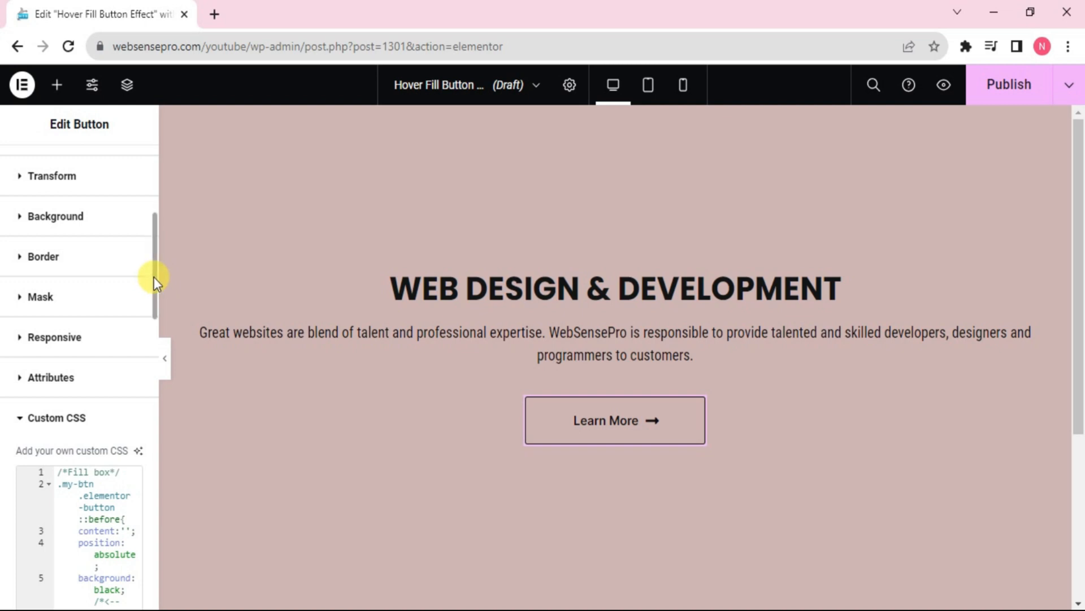
# Set the button's Normal text colour to white in its Style settings
pyautogui.click(75, 170)
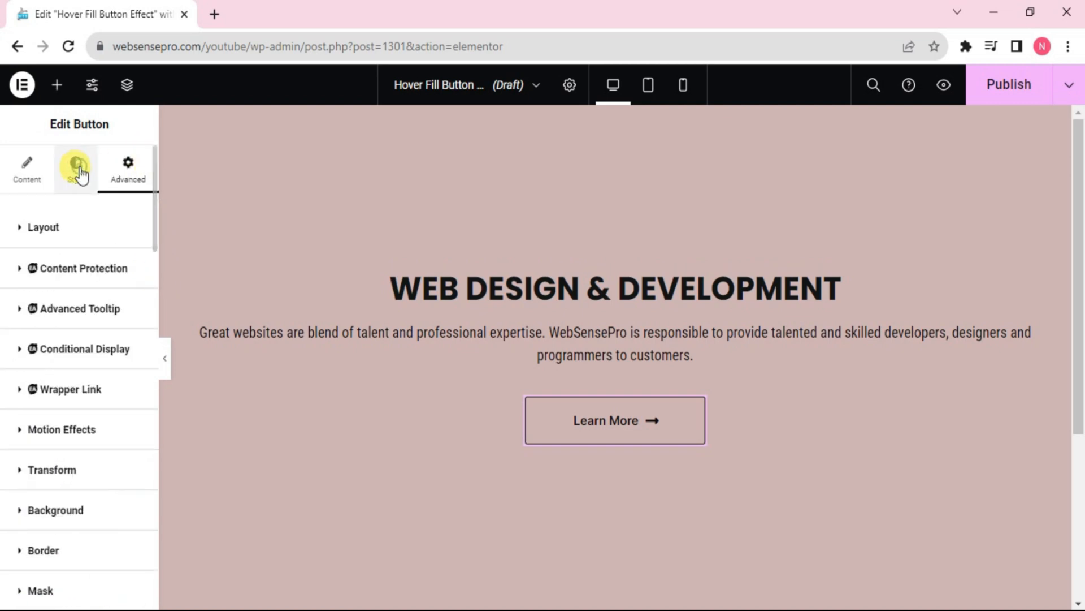
pyautogui.click(75, 170)
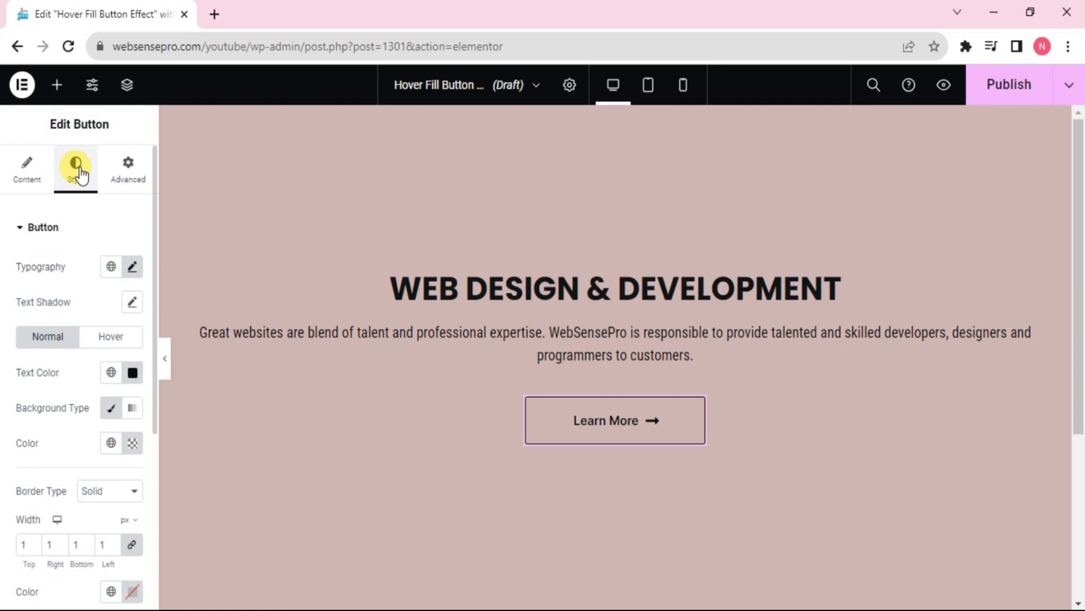
pyautogui.click(131, 373)
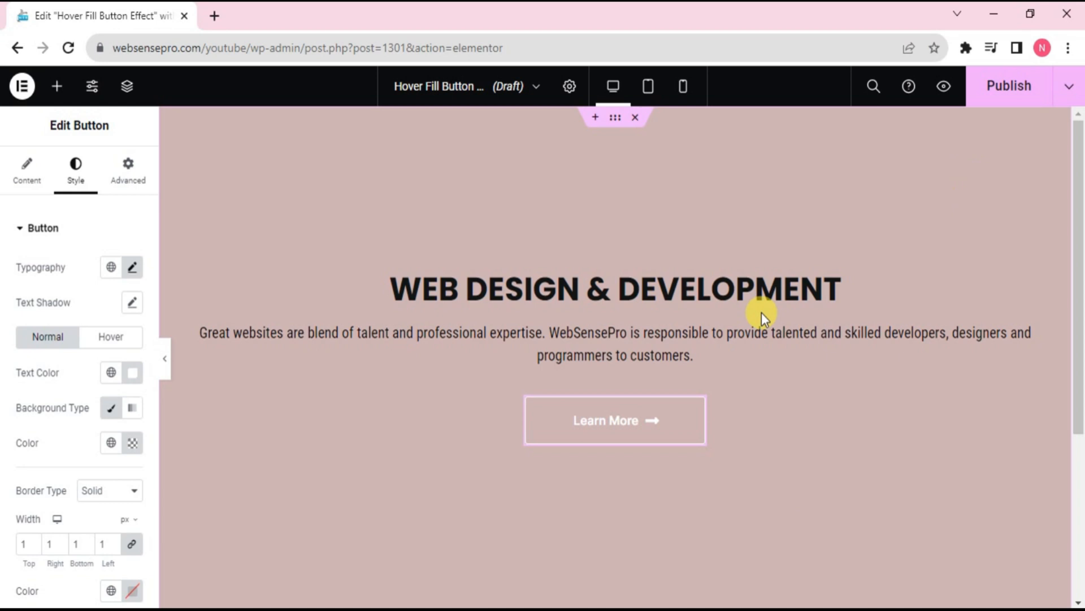
pyautogui.moveTo(943, 86)
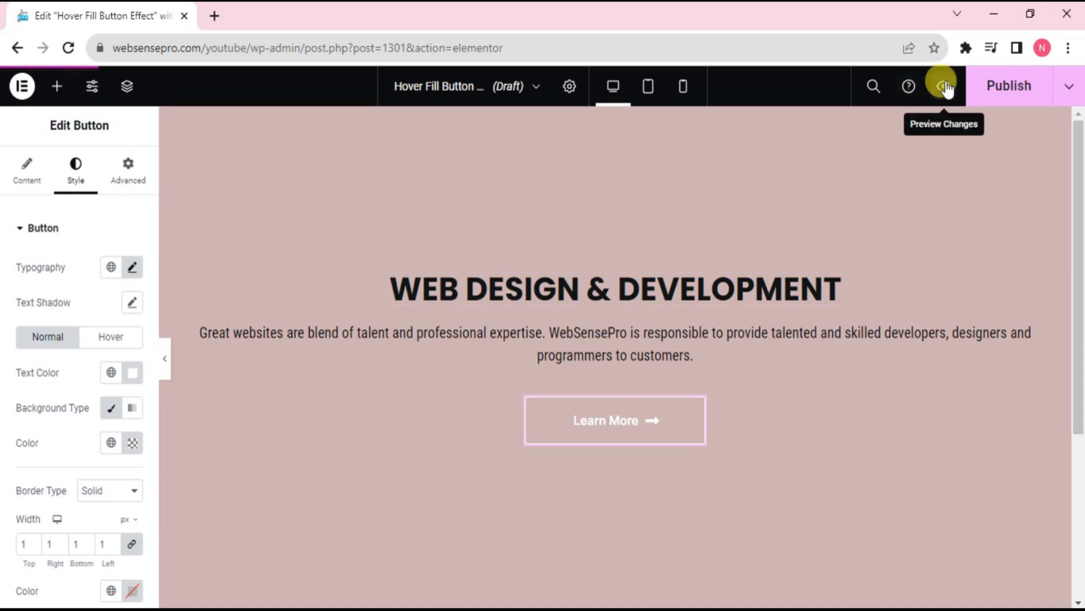
# Preview the live page to see the Learn More button's sliding black hover fill
pyautogui.click(943, 86)
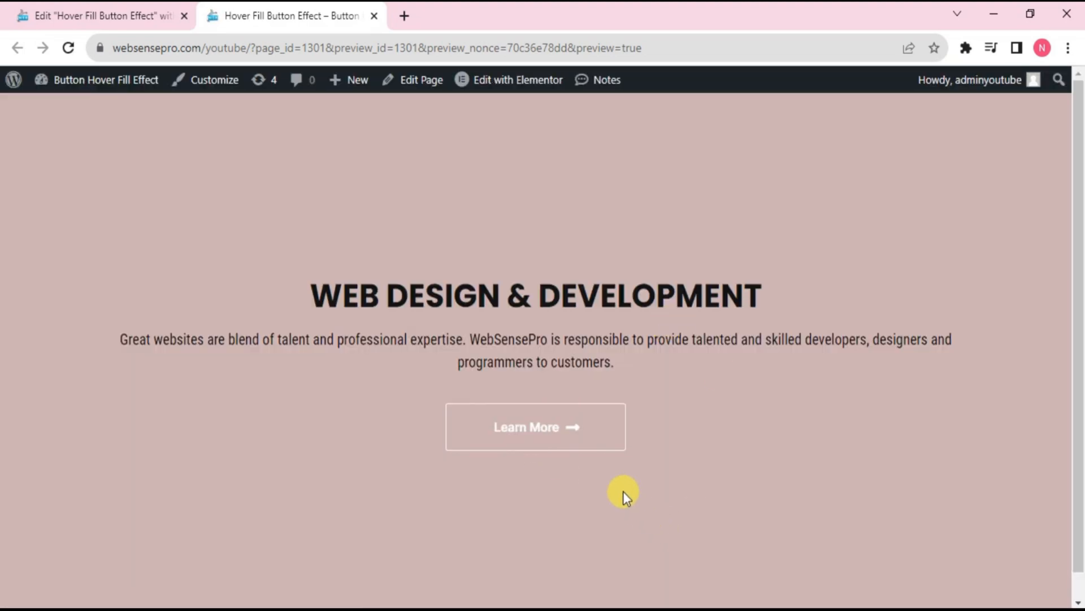
pyautogui.moveTo(670, 517)
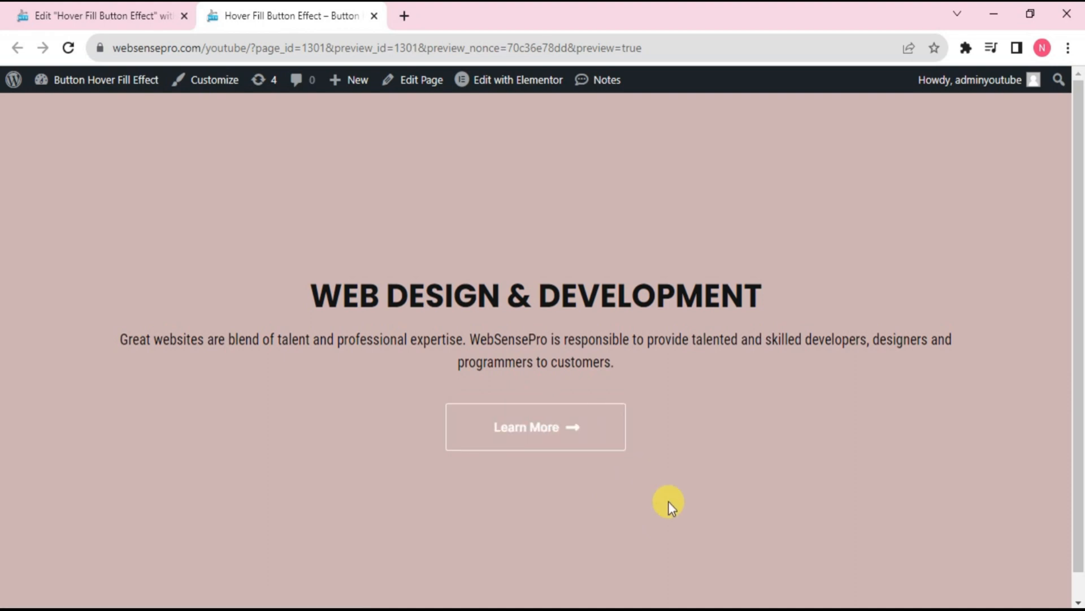
pyautogui.moveTo(637, 493)
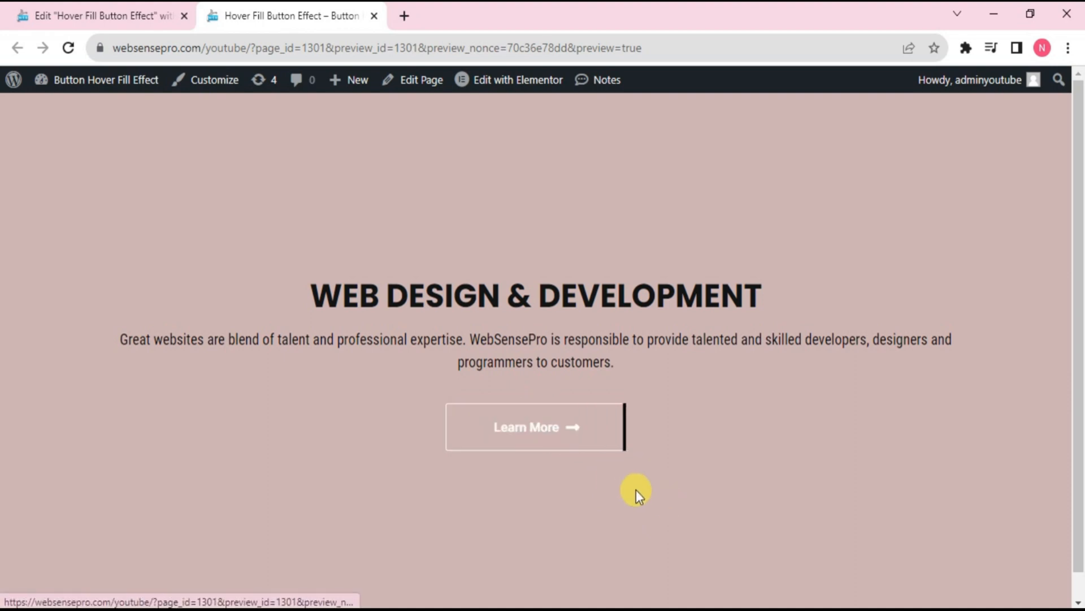
pyautogui.moveTo(649, 522)
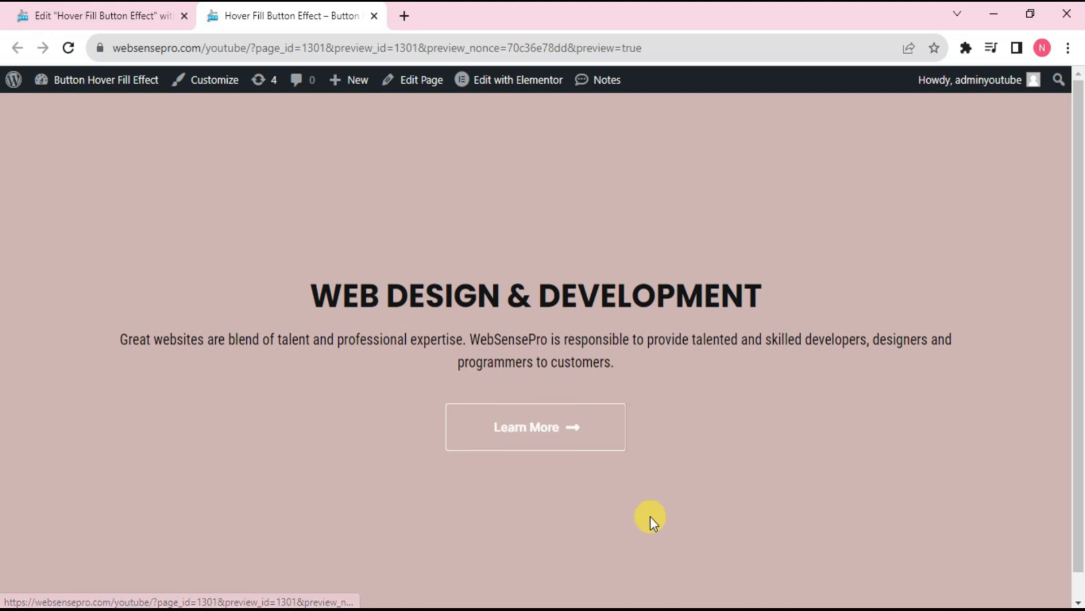
pyautogui.moveTo(528, 440)
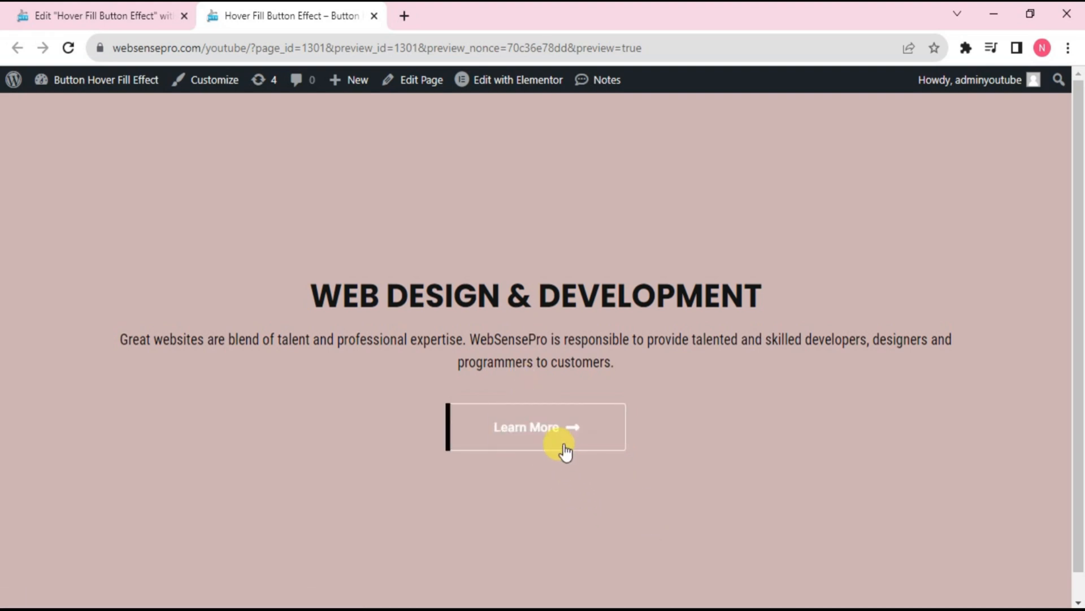
pyautogui.moveTo(556, 437)
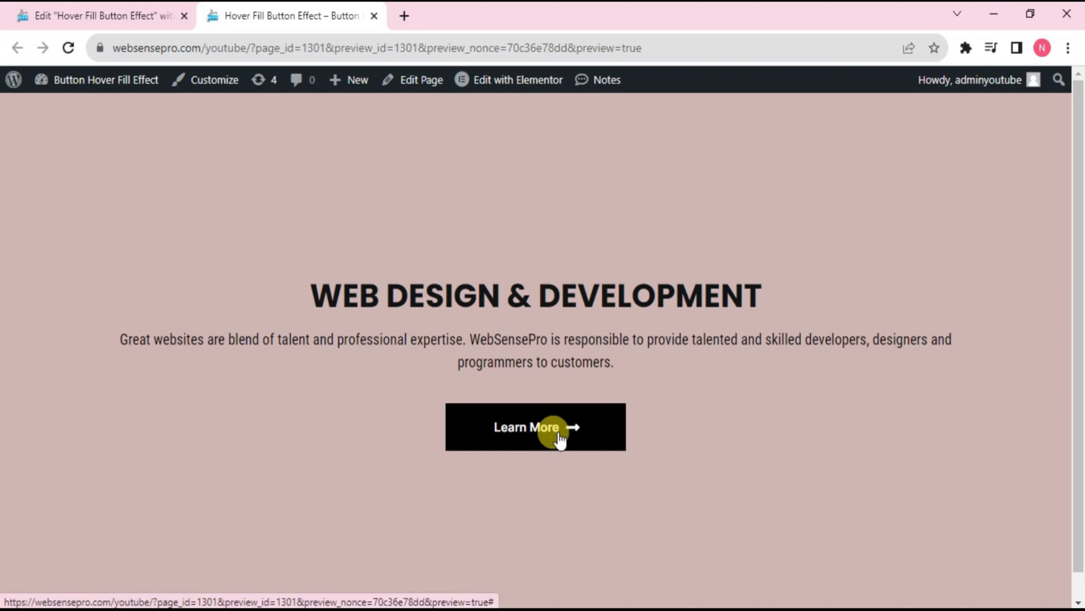
pyautogui.moveTo(635, 506)
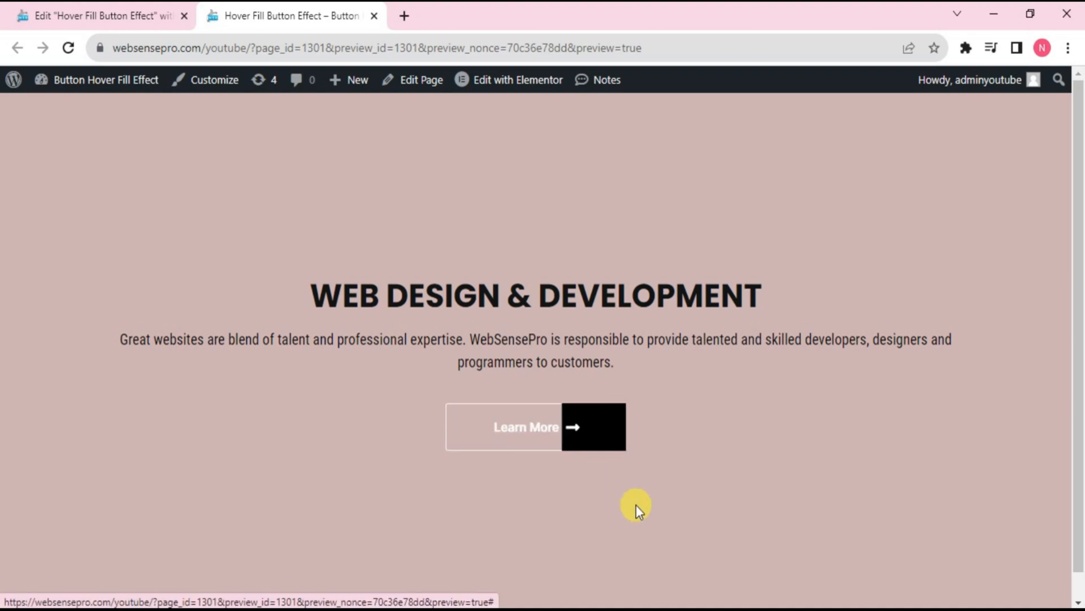